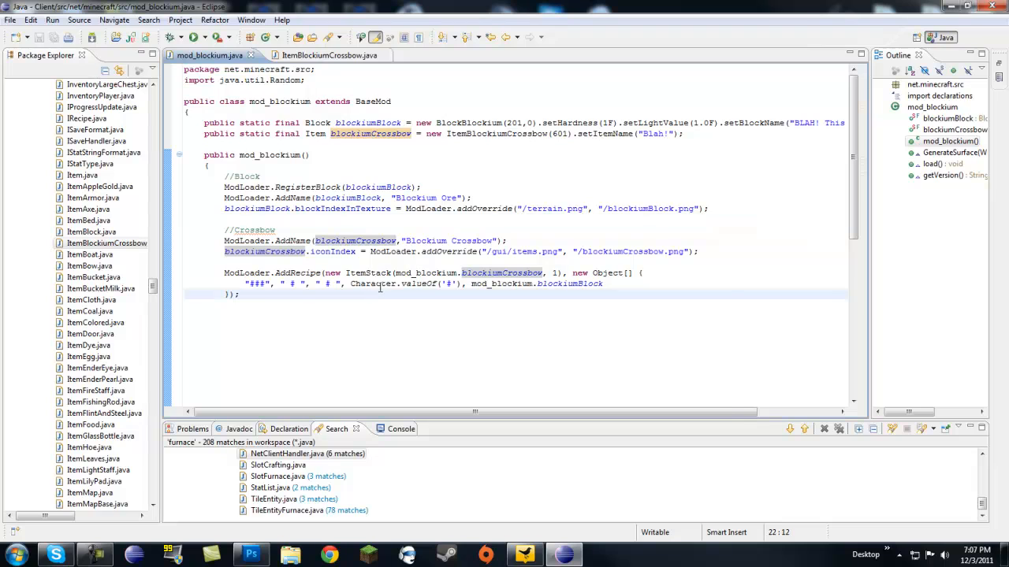
Step: Add a //Bar comment on a new line below the crossbow recipe
{"action": "key", "text": "Return"}
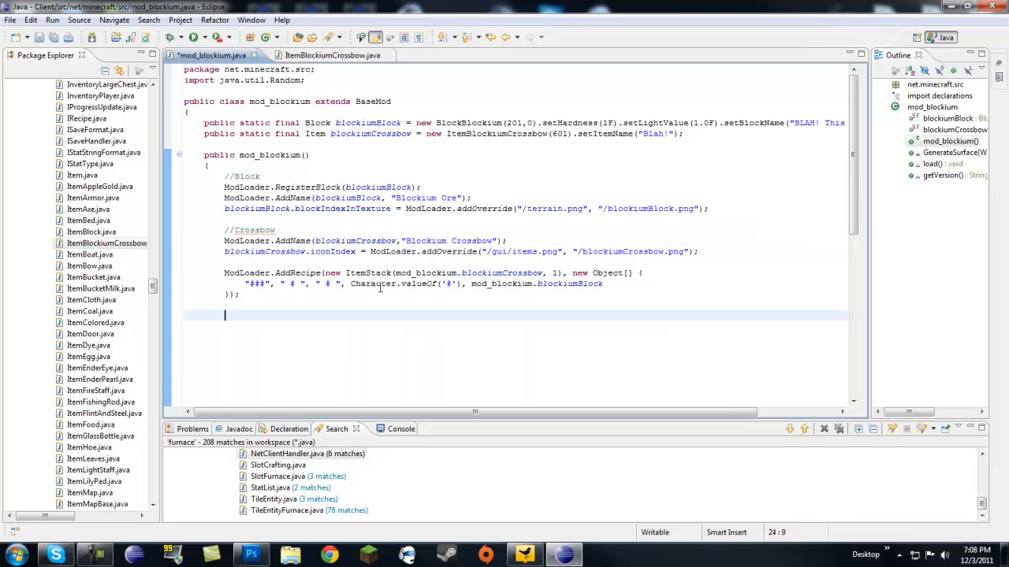
{"action": "type", "text": "/"}
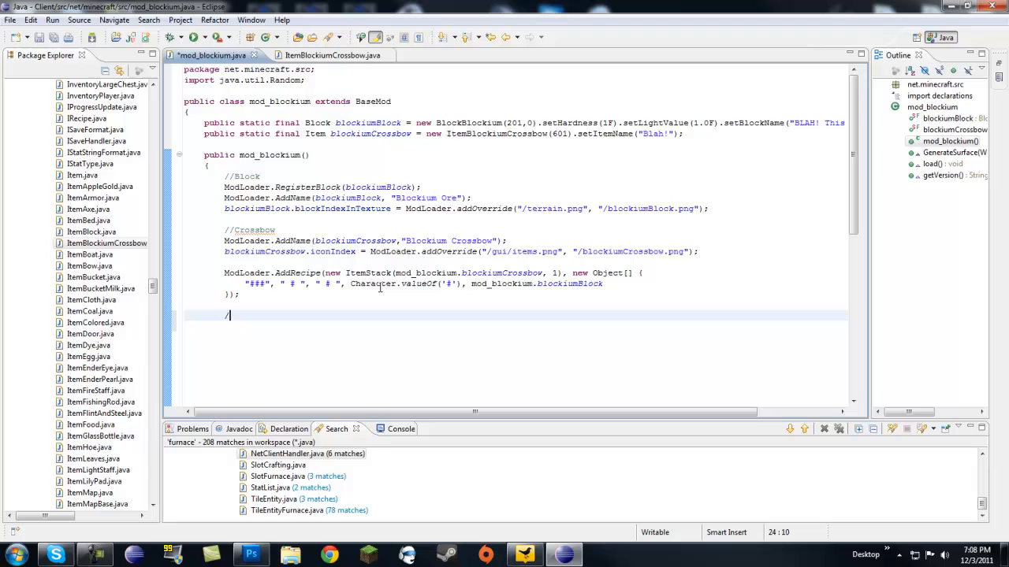
{"action": "type", "text": "/Bar"}
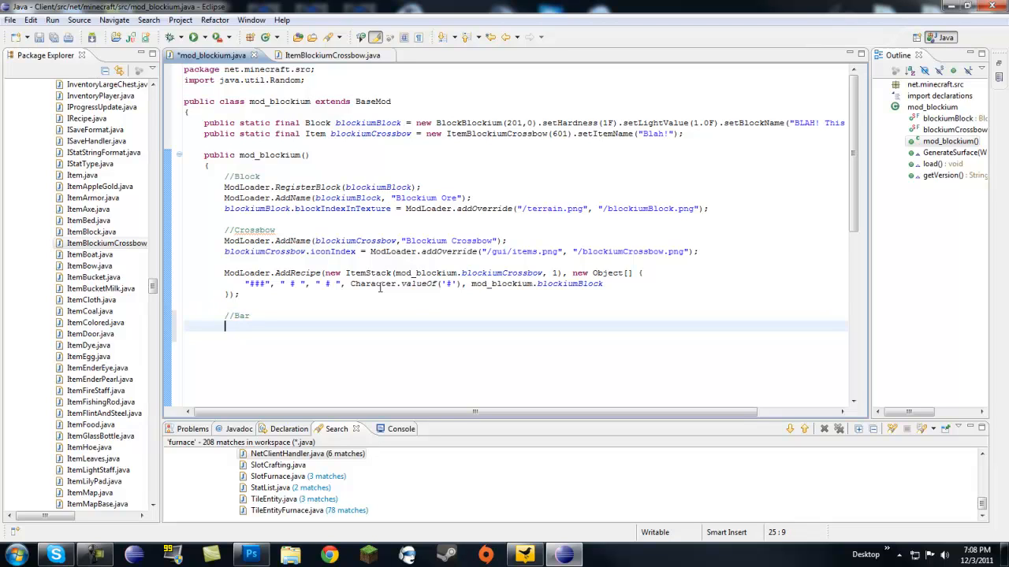
{"action": "mouse_move", "coordinate": [705, 138]}
{"action": "type", "text": "public static final Item"}
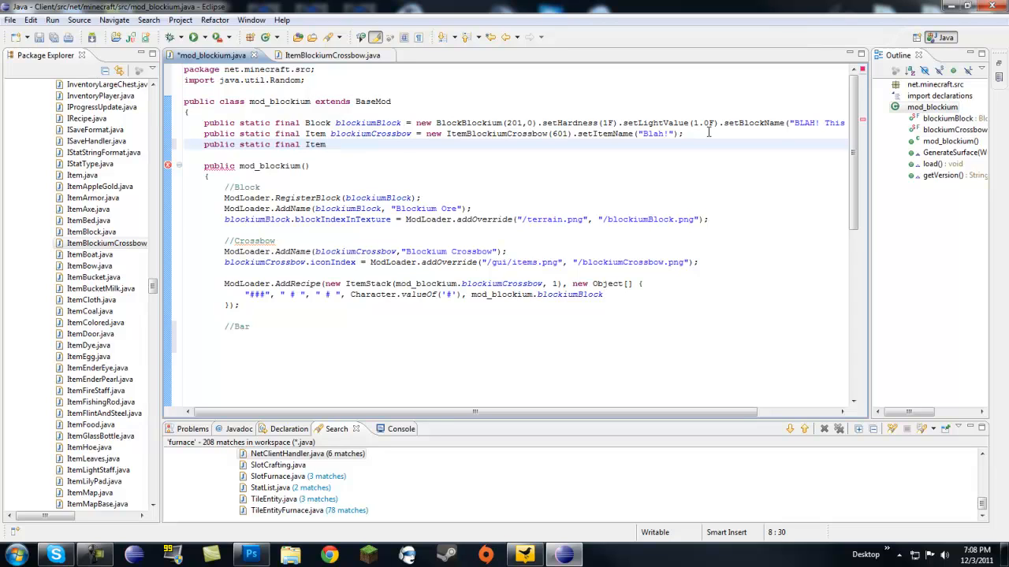
Step: Declare blockiumIngot as new ItemBlockiumIngot(602) with placeholder item name "Blah!!!!"
{"action": "type", "text": "blockiumBar"}
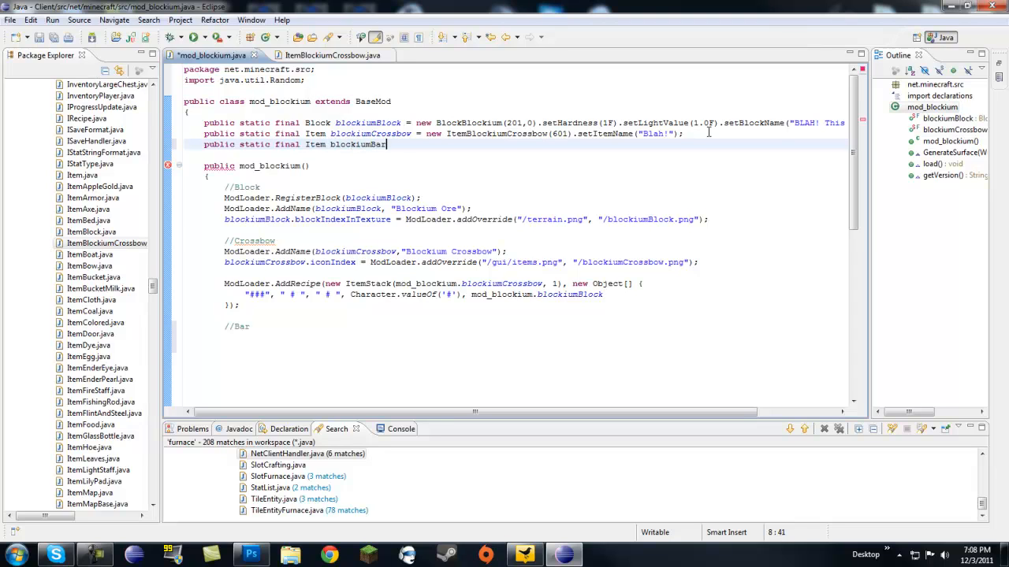
{"action": "key", "text": "BackSpace"}
{"action": "type", "text": "Ingot = new ItemBlockiumIngo"}
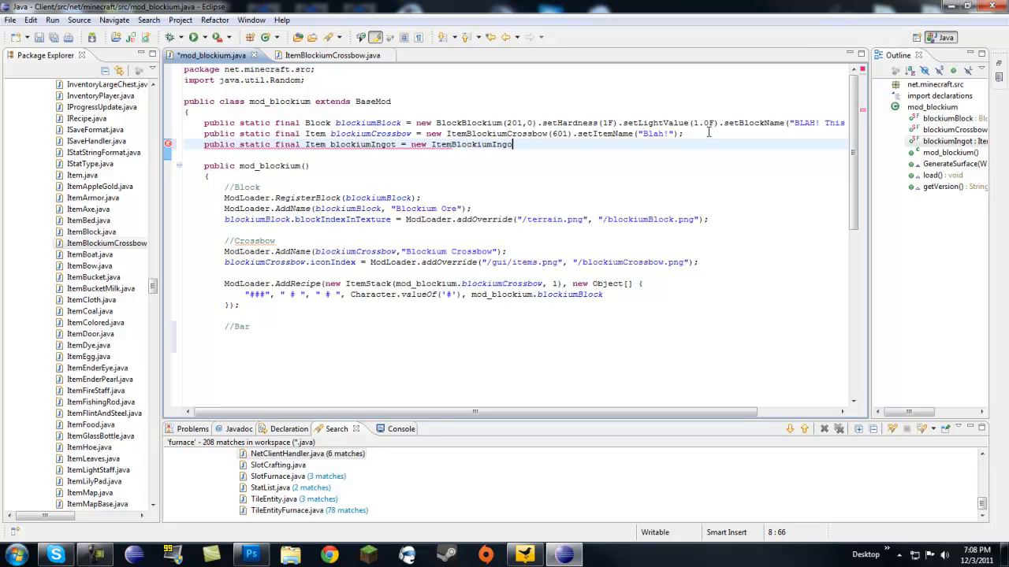
{"action": "type", "text": "t()"}
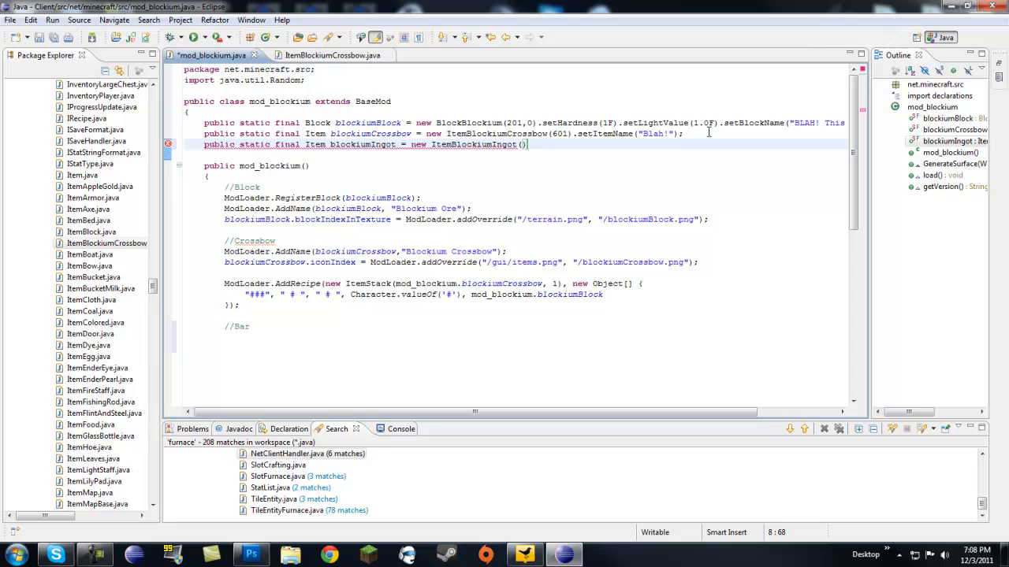
{"action": "type", "text": "602"}
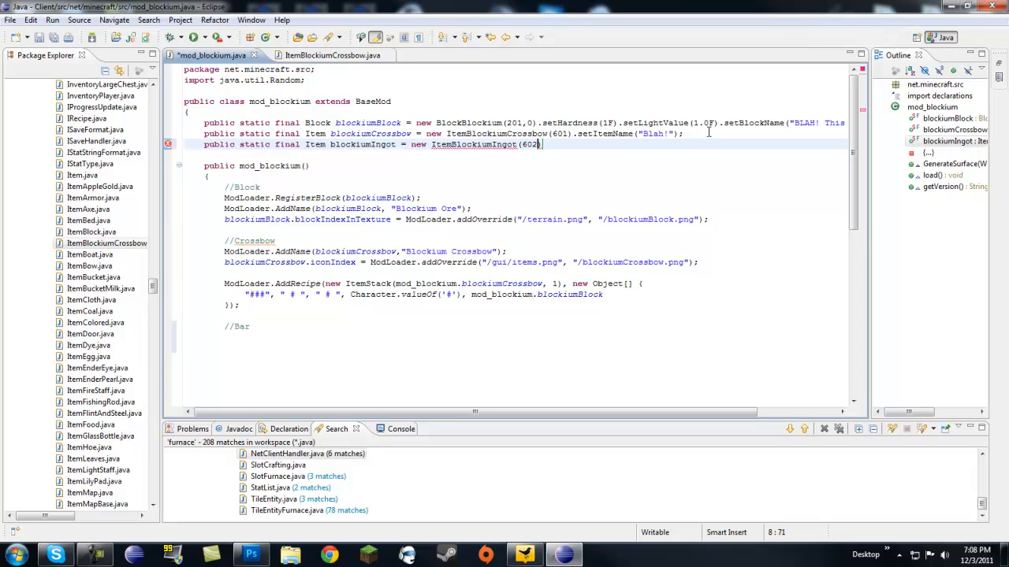
{"action": "type", "text": ";"}
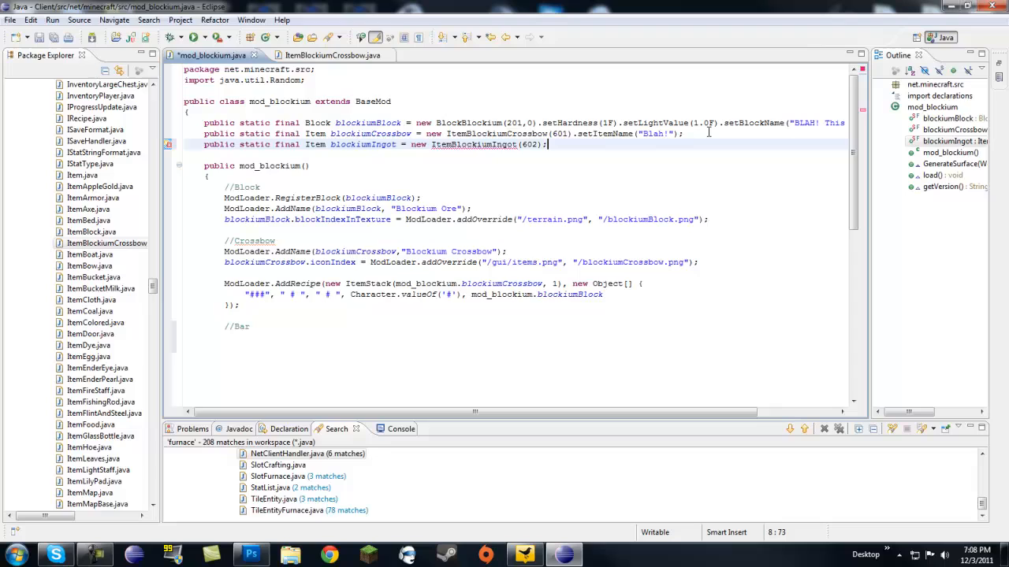
{"action": "type", "text": ".setIt"}
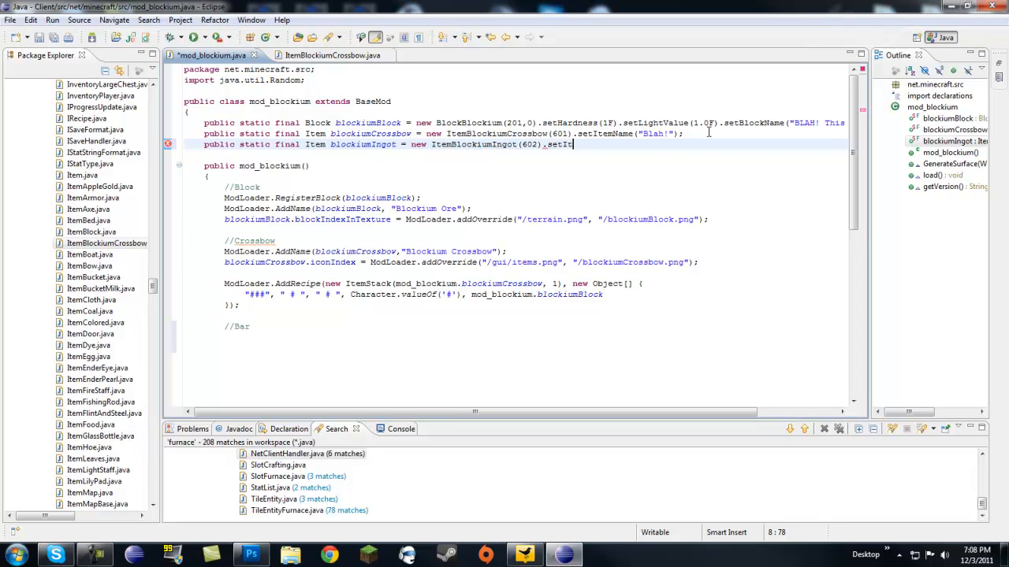
{"action": "type", "text": "emName(\"Blah"}
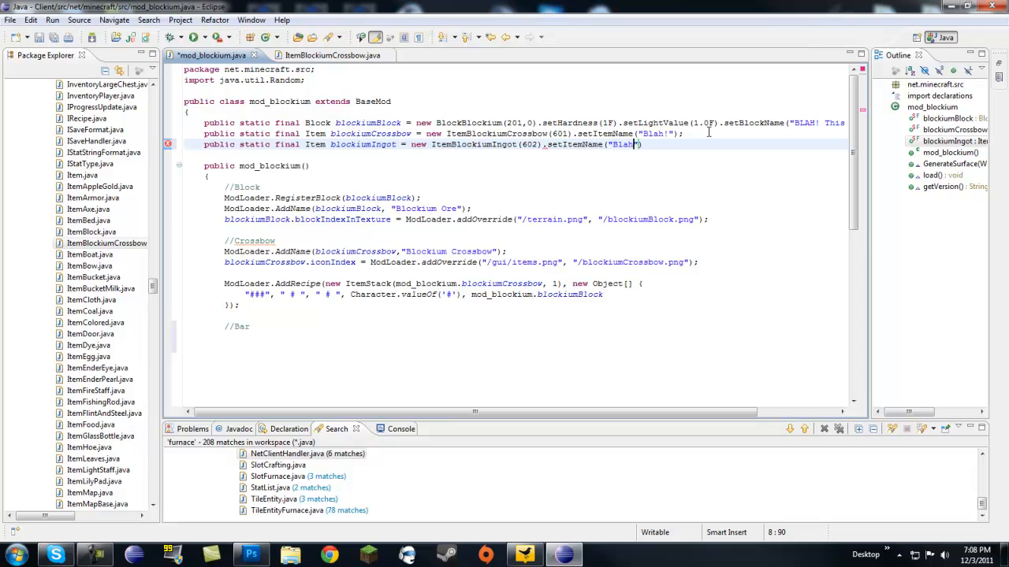
{"action": "type", "text": "!!!!!"}
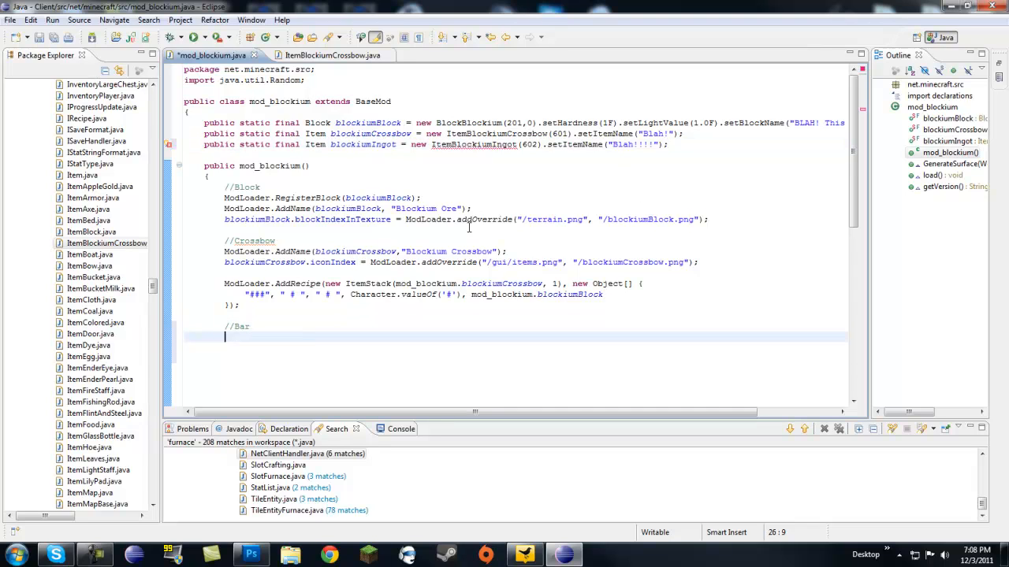
Step: Add ModLoader.AddName(blockiumIngot, "Blockium Ingot"); under the //Bar section
{"action": "type", "text": "ModLoade"}
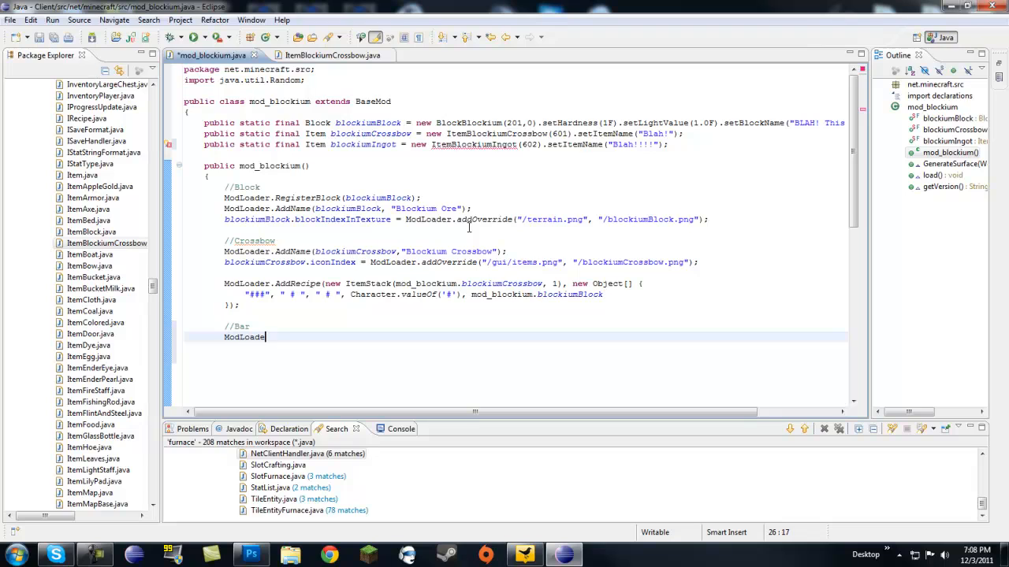
{"action": "type", "text": ".AddName"}
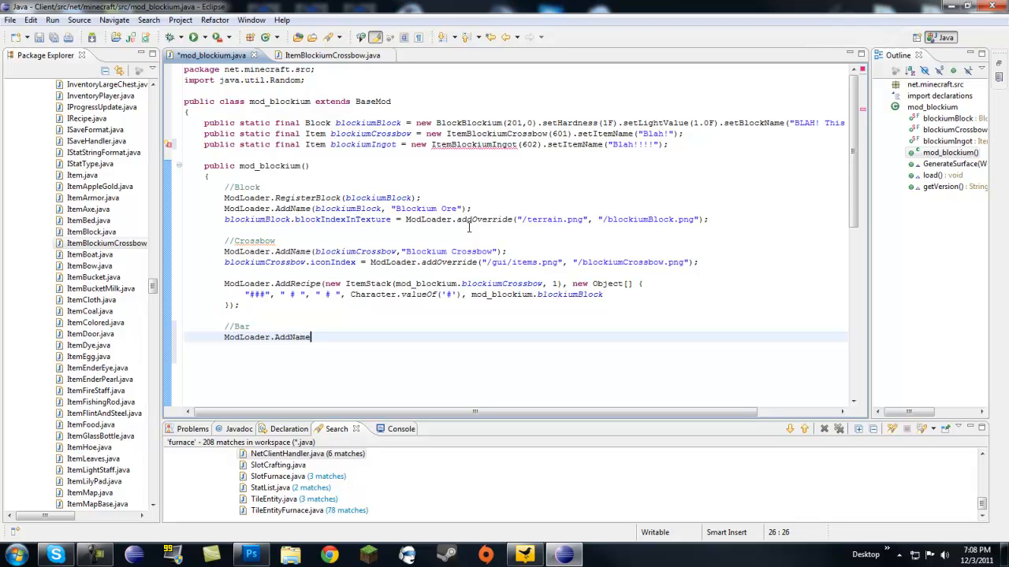
{"action": "type", "text": "(blockium"}
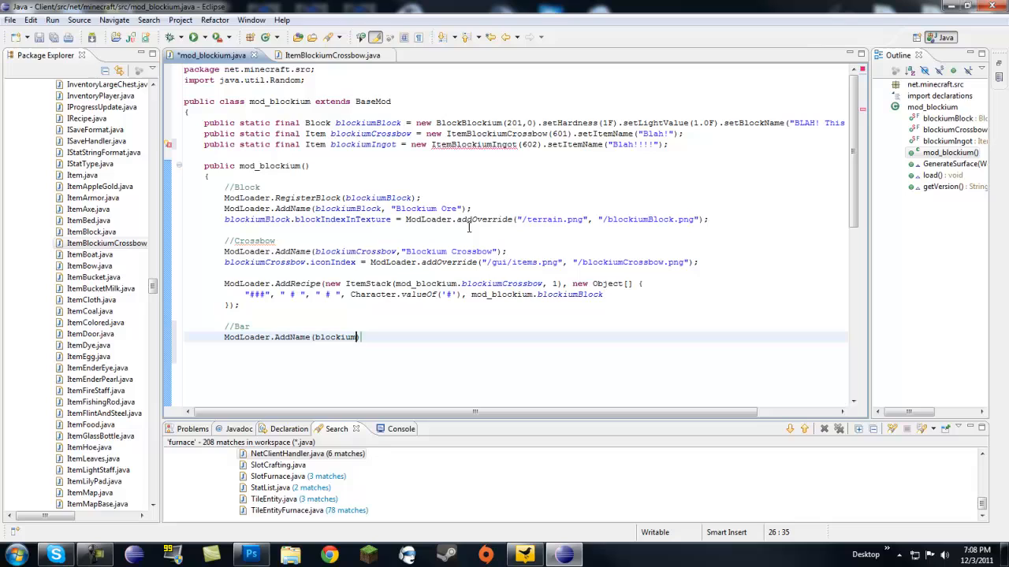
{"action": "type", "text": "Ingot"}
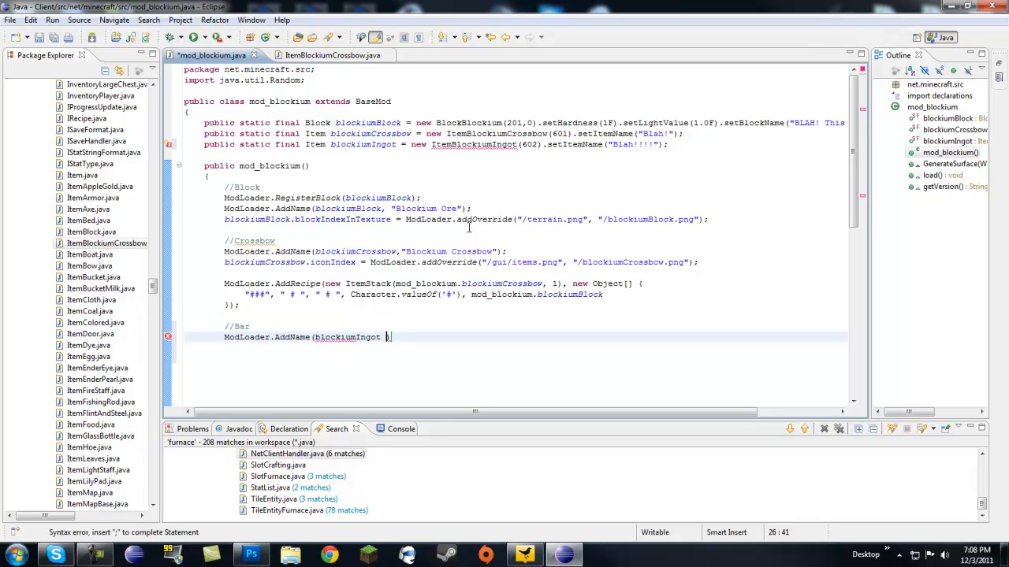
{"action": "type", "text": ", \"\""}
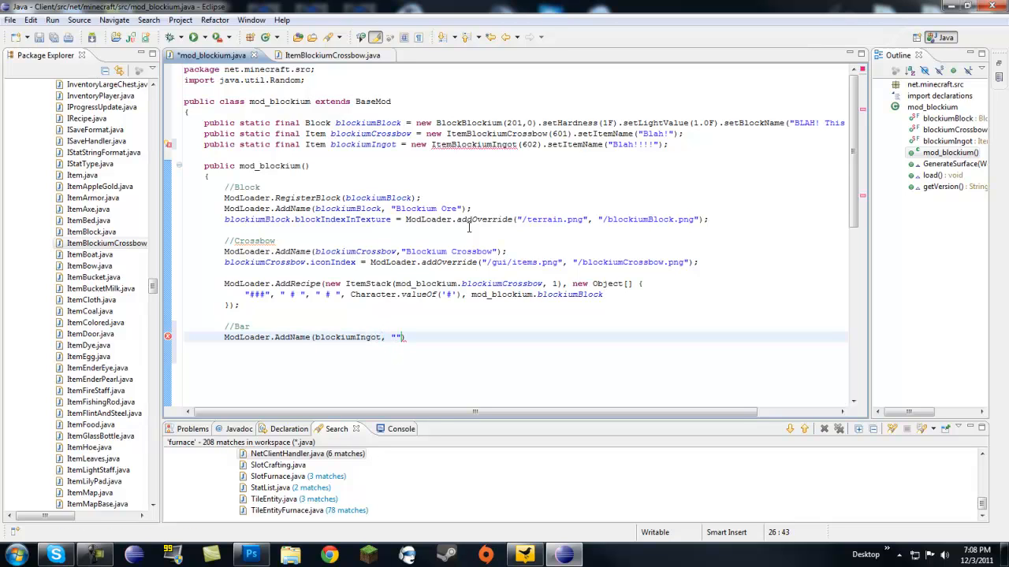
{"action": "type", "text": "Blockium I"}
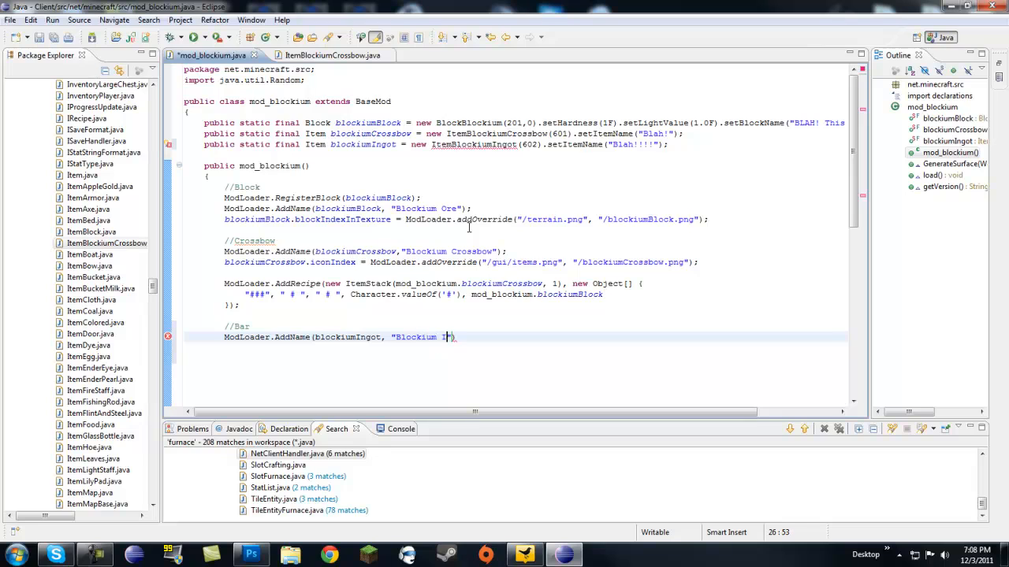
{"action": "type", "text": "ngot\");"}
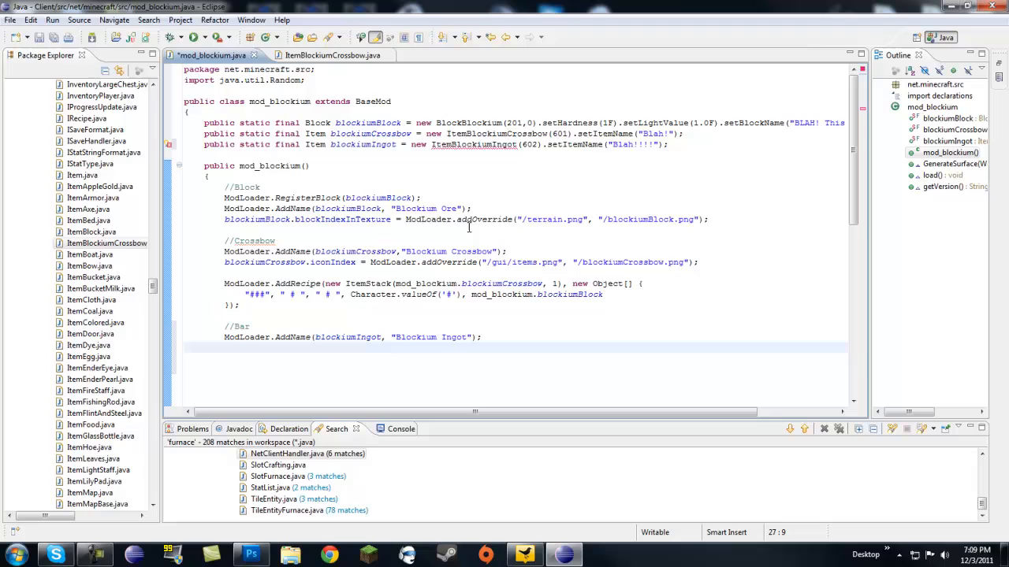
Step: Start blockiumIngot.iconIndex = ModLoader.addOverride pointing at "/blockiumIngot"
{"action": "type", "text": "blockium"}
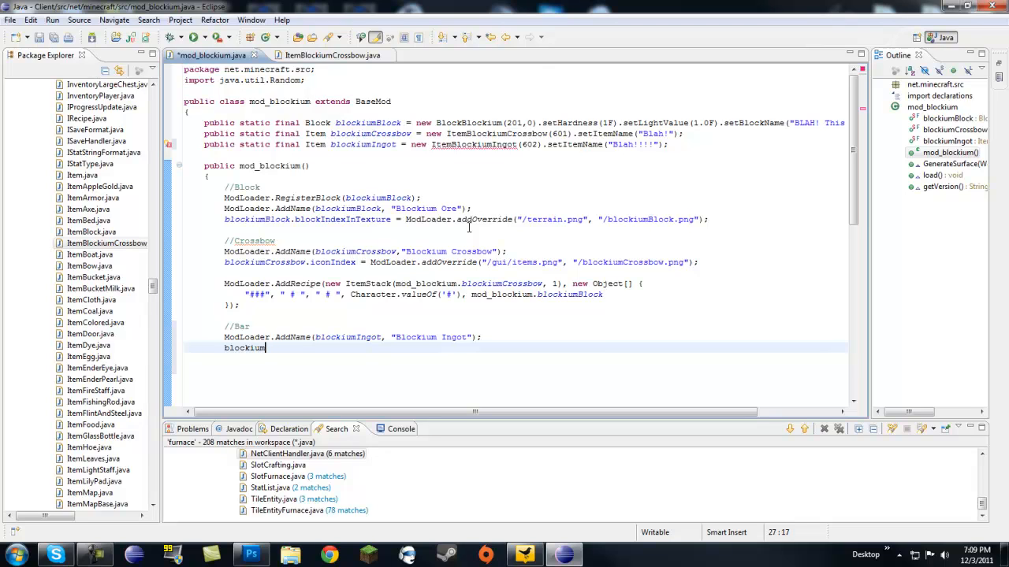
{"action": "type", "text": ".iconIndex"}
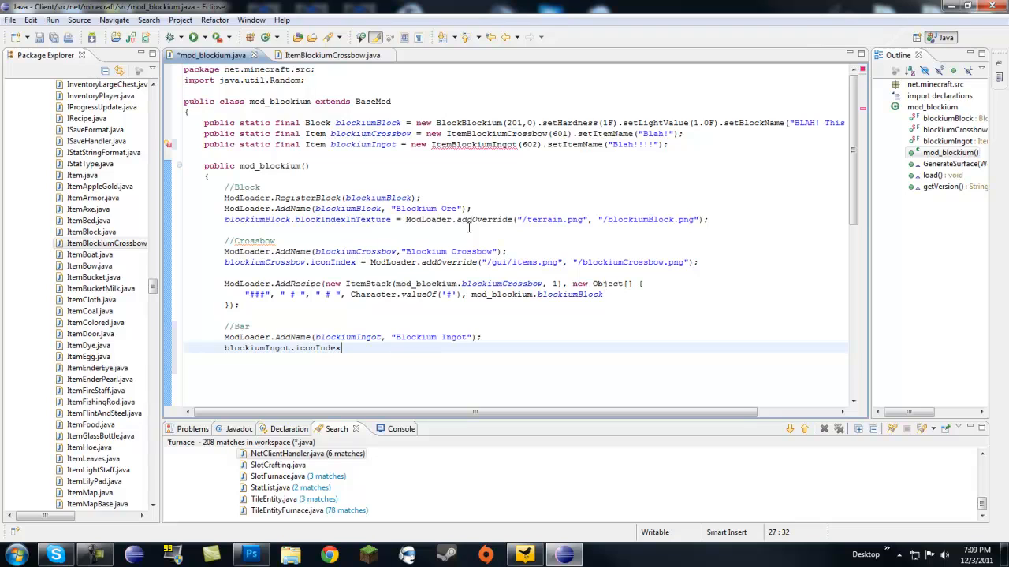
{"action": "type", "text": "= ModLoader.addOverride(\"/gui/items.png\", \"\", s1"}
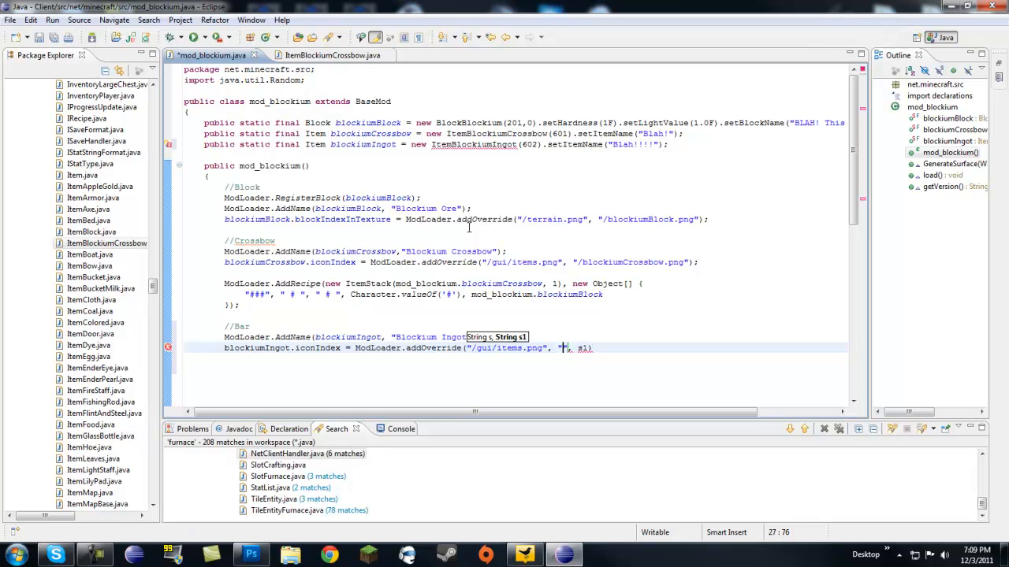
{"action": "type", "text": "/b"}
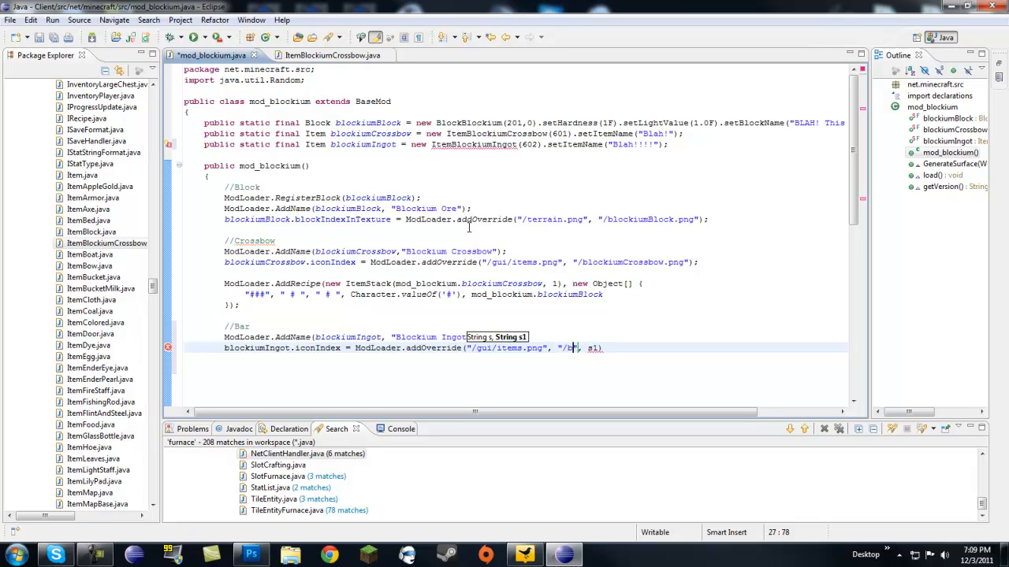
{"action": "type", "text": "lockiumIngot"}
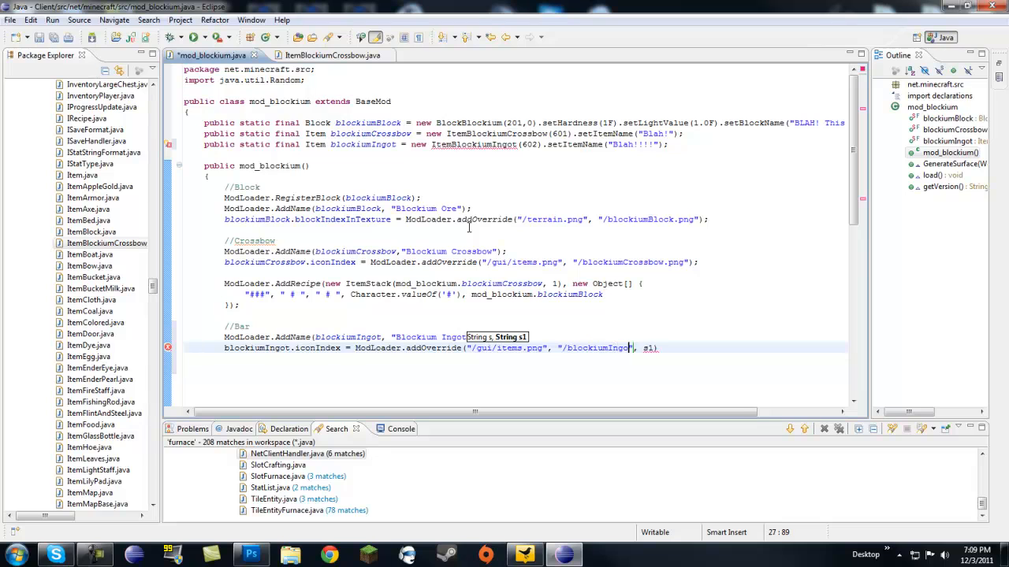
{"action": "type", "text": "t"}
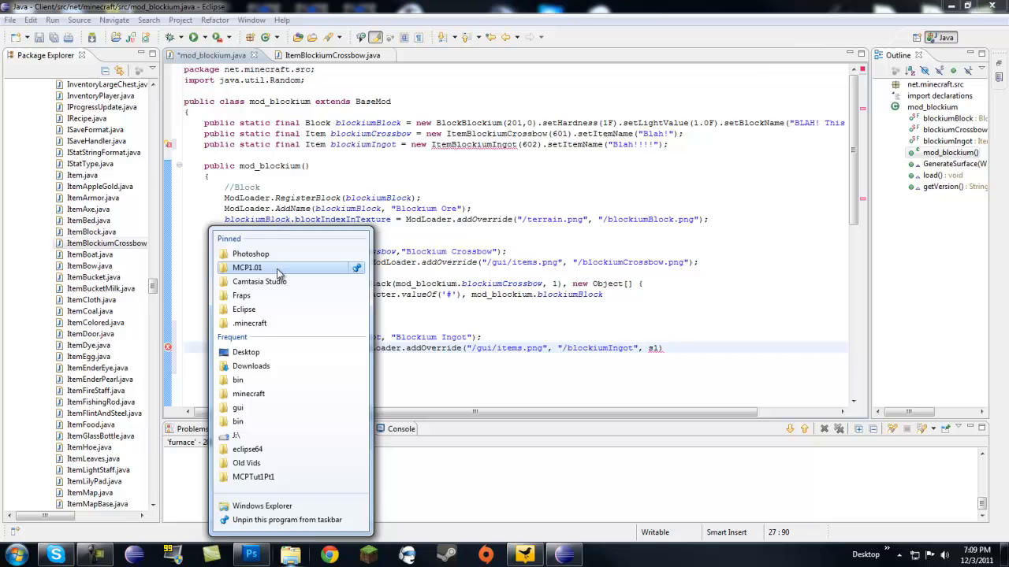
Step: Open the pinned MCP1.01 folder and go into bin/minecraft
{"action": "left_click", "coordinate": [247, 267]}
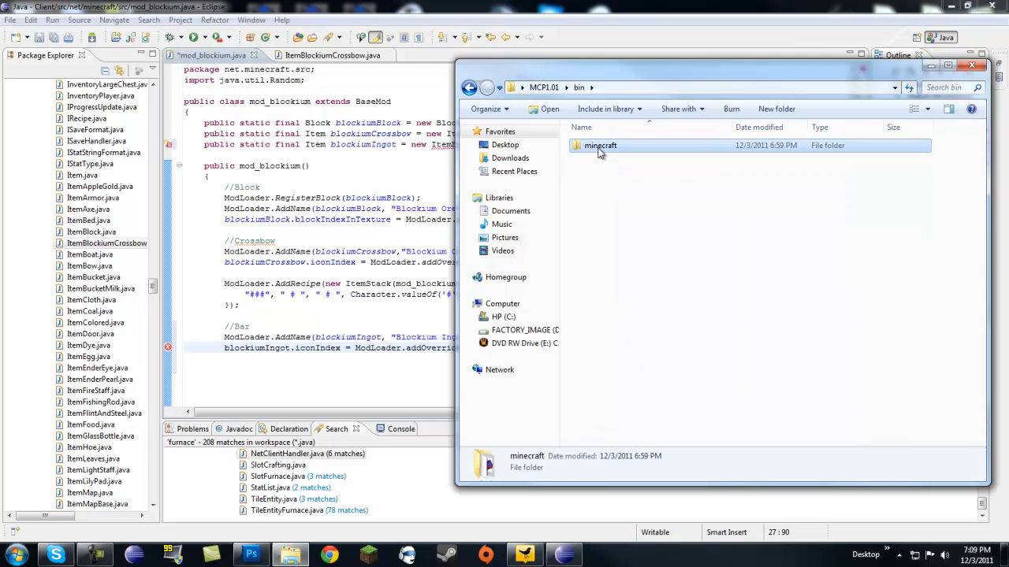
{"action": "double_click", "coordinate": [600, 145]}
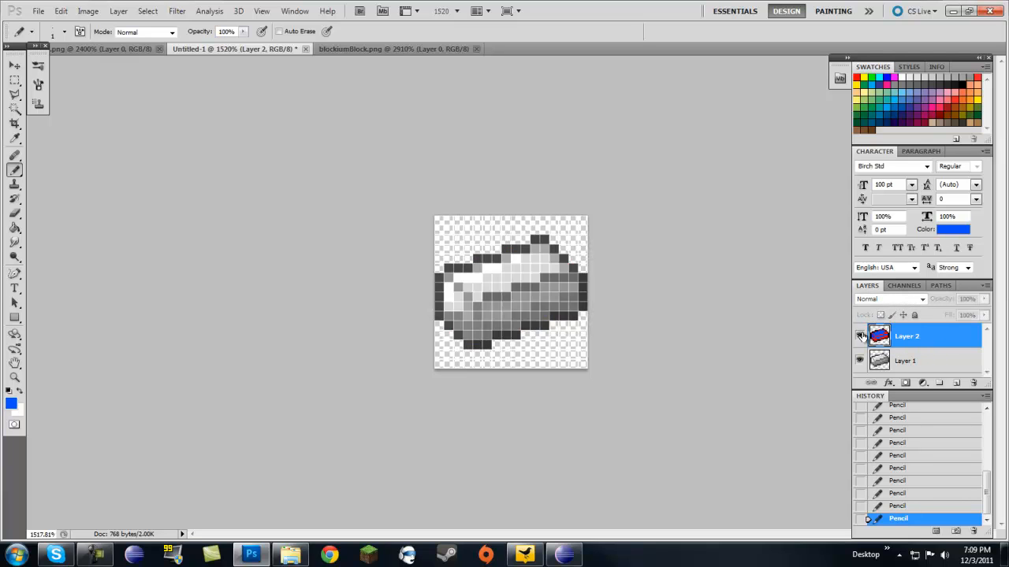
Step: Toggle Layer 2 visibility to show the grey ingot sprite in Photoshop
{"action": "left_click", "coordinate": [860, 336]}
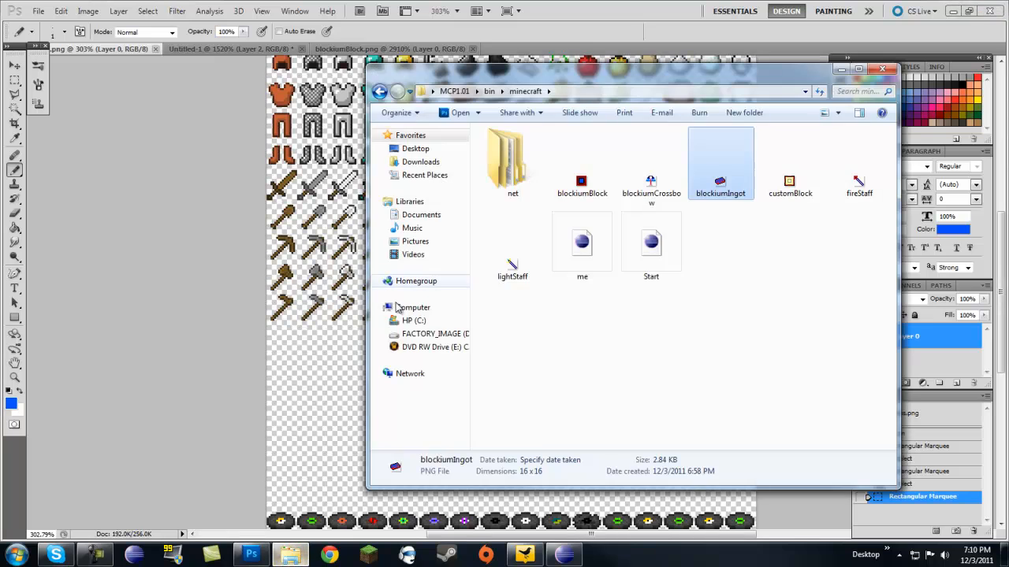
Step: Browse to MCP1.01's jars/bin folder showing minecraft.jar
{"action": "left_click", "coordinate": [380, 90]}
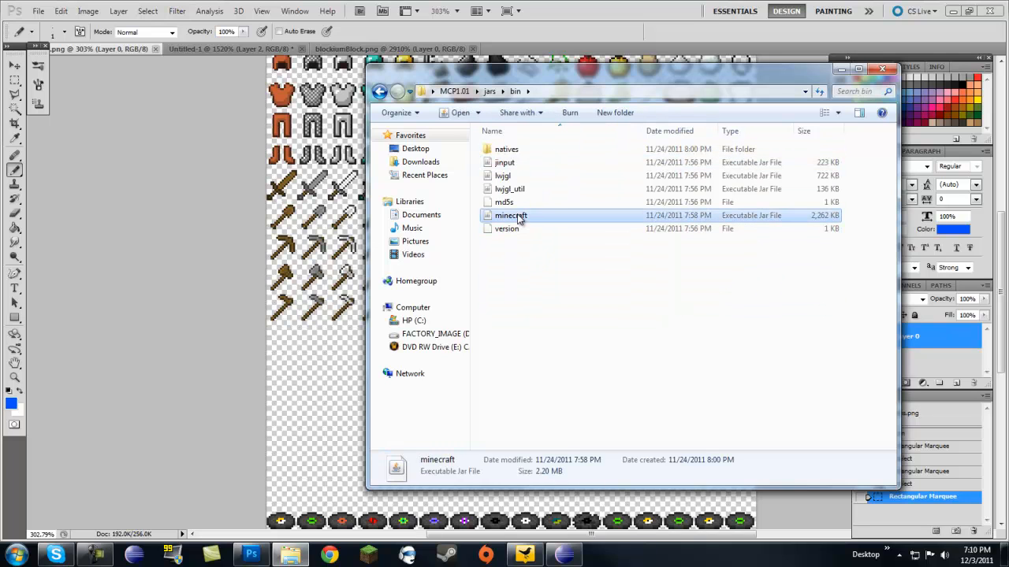
Step: Open minecraft.jar in WinRAR, locate gui/items.png, then close the archive
{"action": "double_click", "coordinate": [510, 215]}
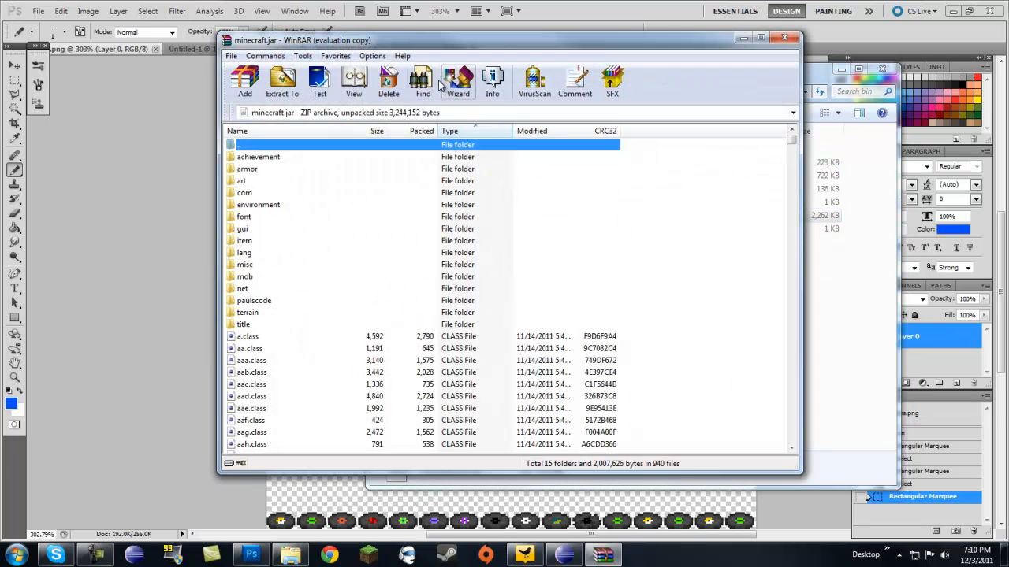
{"action": "left_click", "coordinate": [458, 82]}
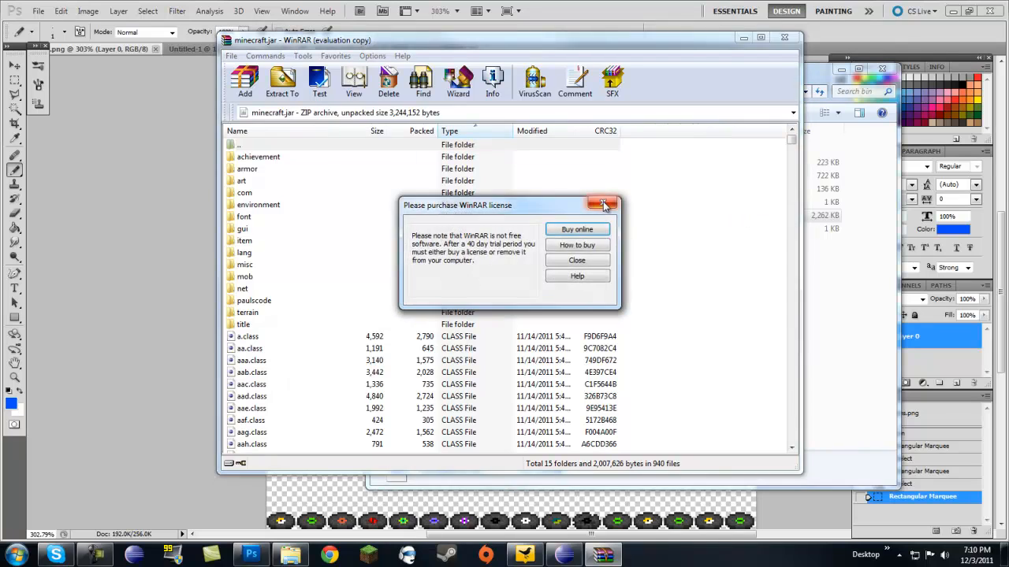
{"action": "left_click", "coordinate": [603, 204]}
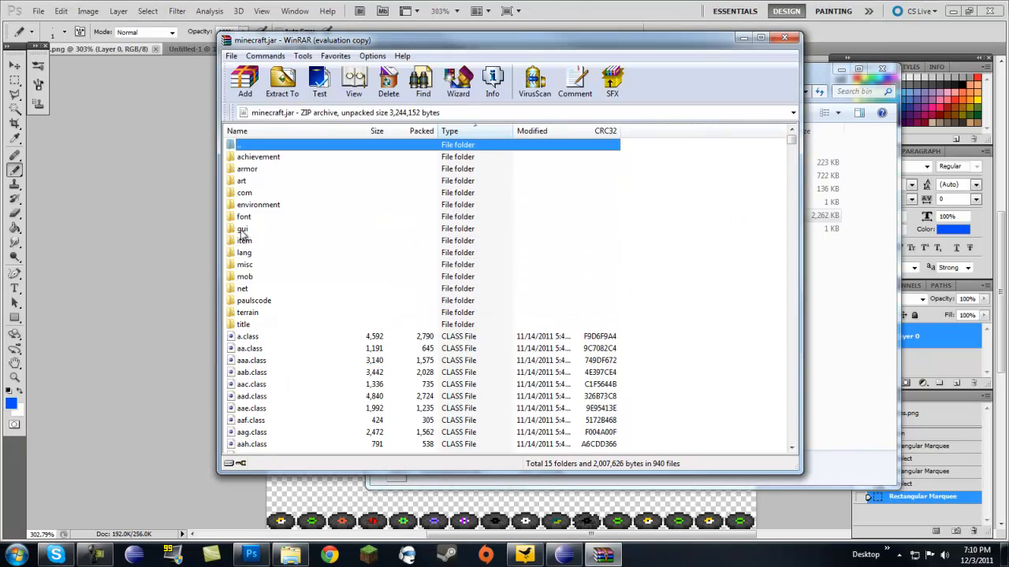
{"action": "double_click", "coordinate": [242, 228]}
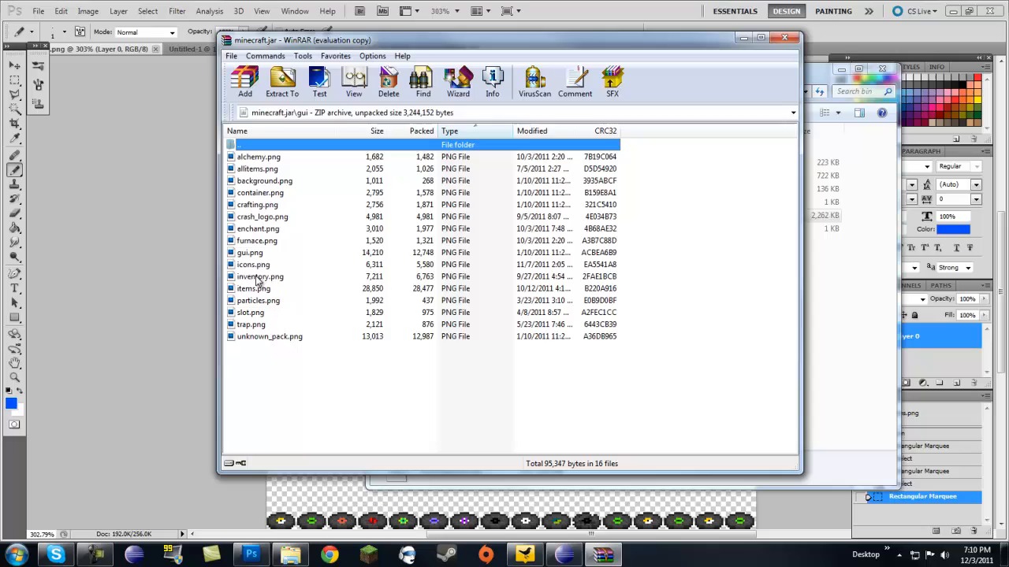
{"action": "left_click", "coordinate": [253, 288]}
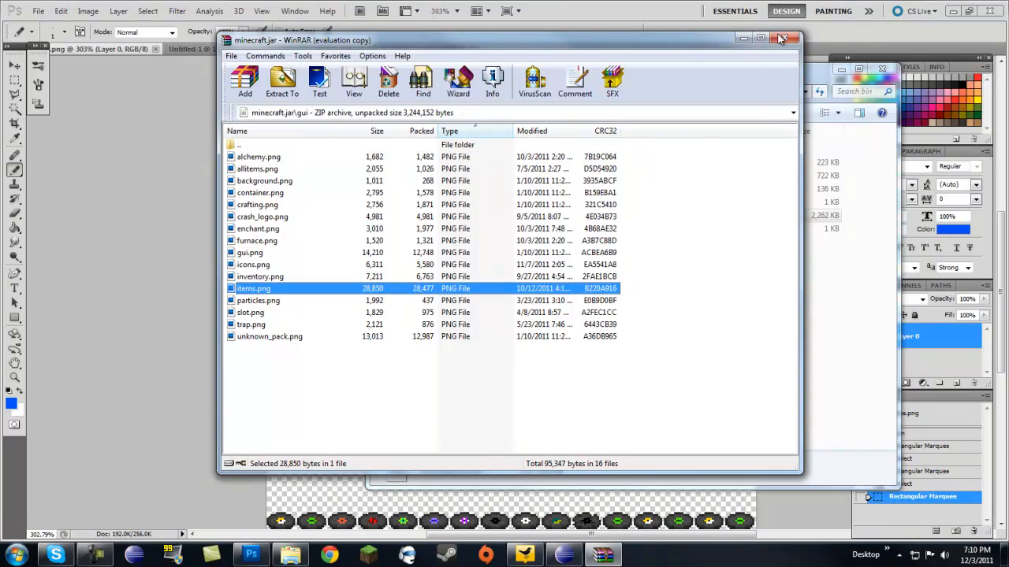
{"action": "left_click", "coordinate": [782, 40]}
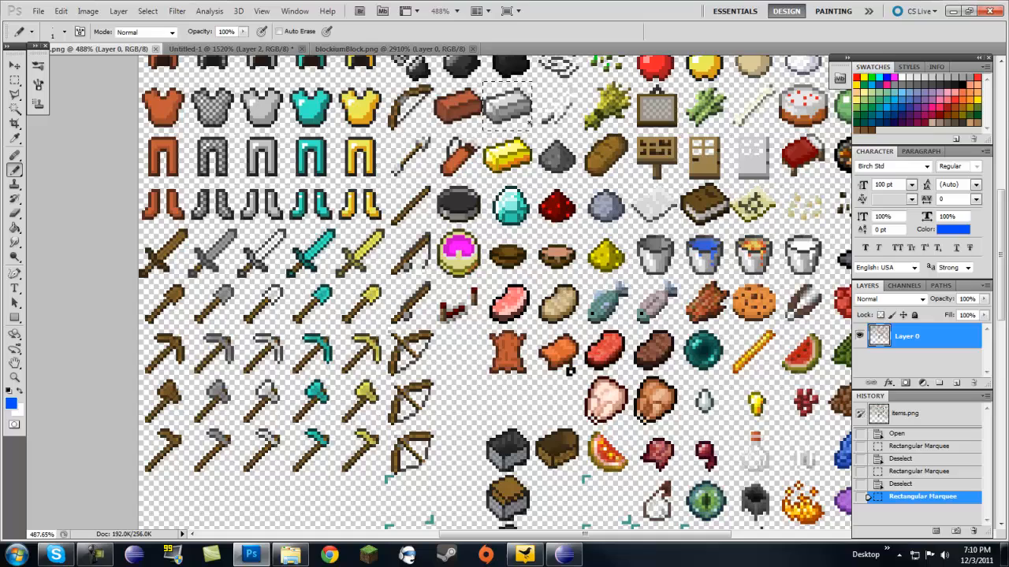
{"action": "left_click", "coordinate": [228, 49]}
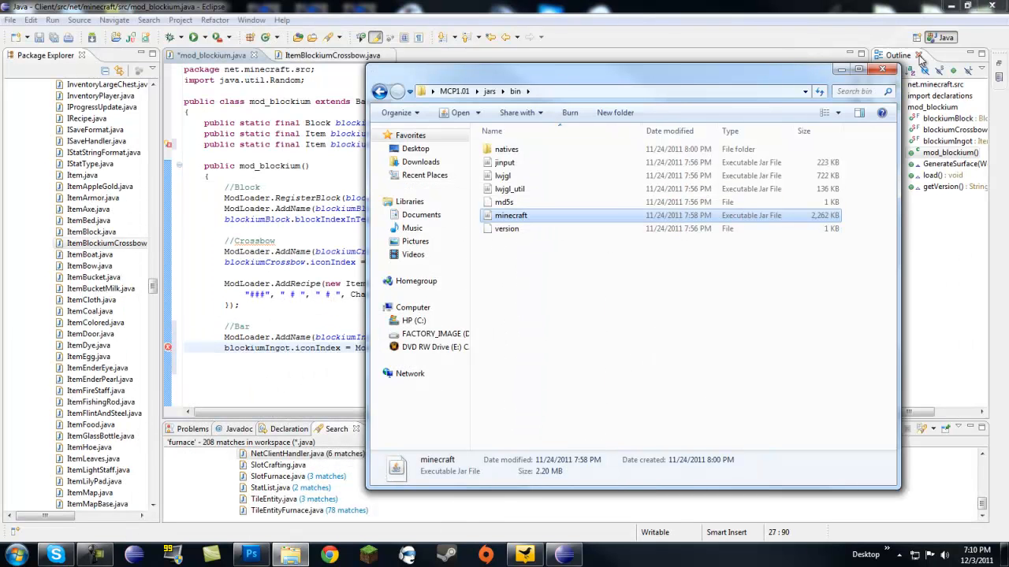
Step: Remove the extra s1 argument from the blockiumIngot icon override line
{"action": "left_click", "coordinate": [883, 68]}
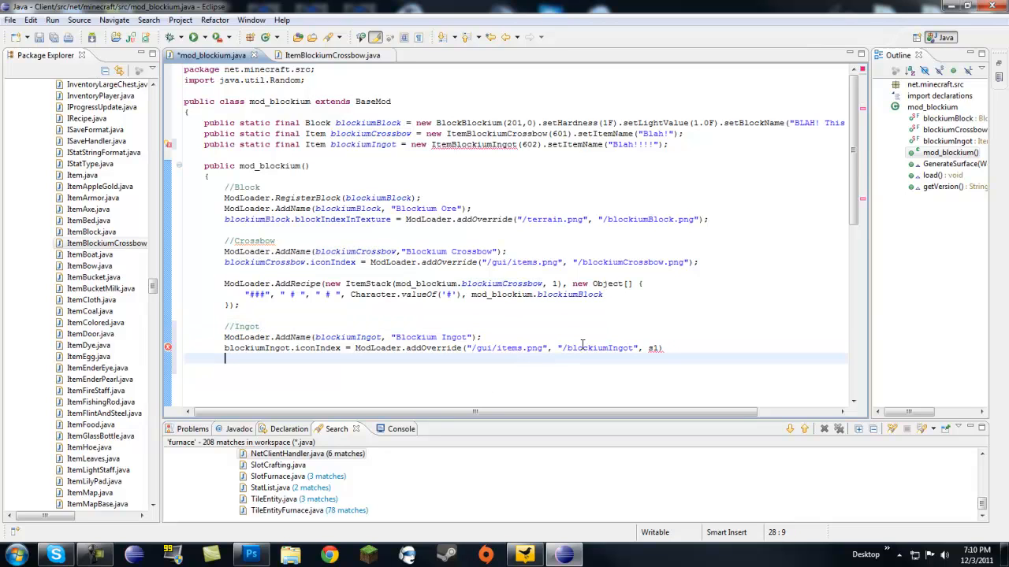
{"action": "double_click", "coordinate": [647, 347]}
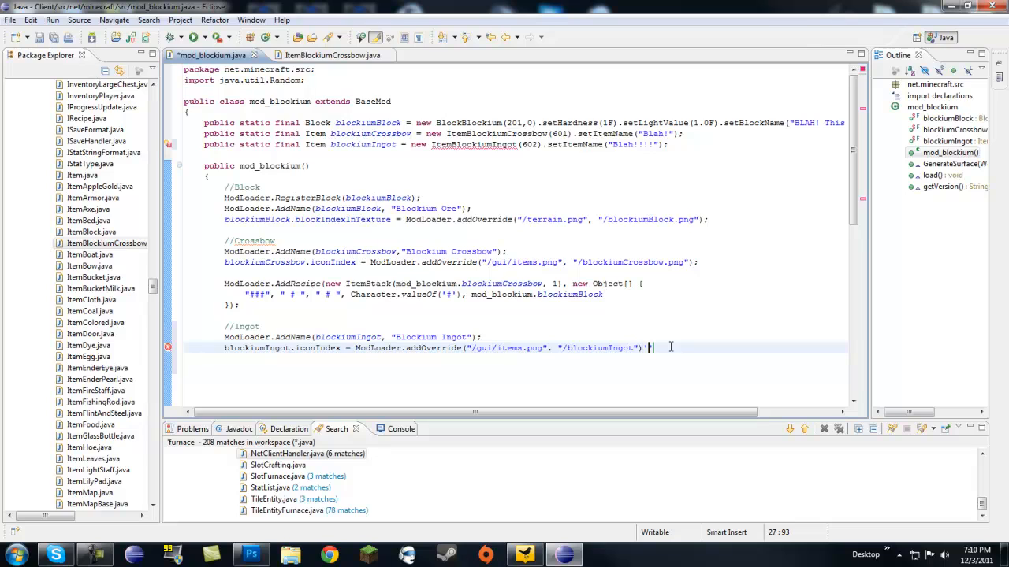
{"action": "key", "text": "BackSpace"}
{"action": "type", "text": ";"}
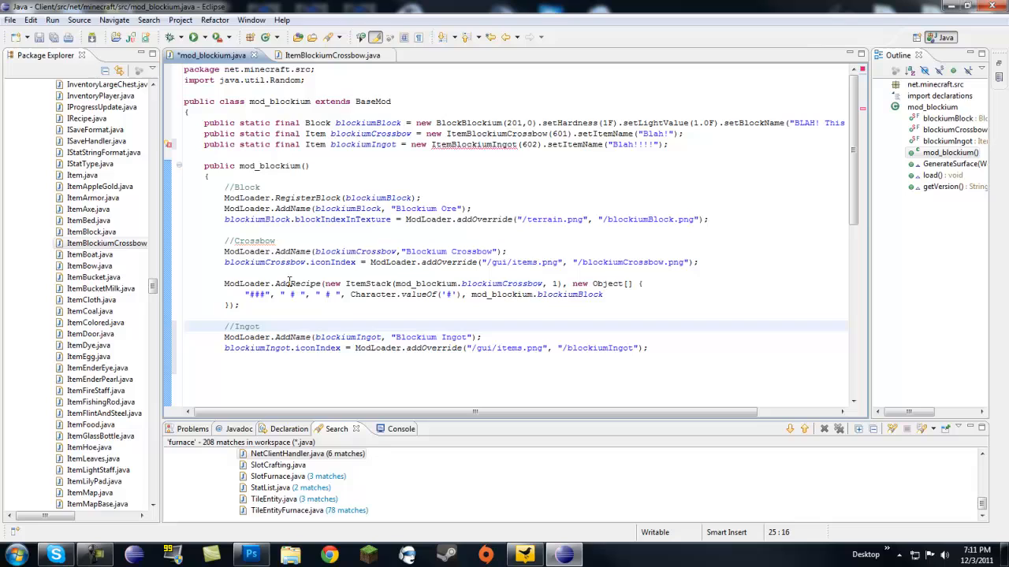
{"action": "mouse_move", "coordinate": [260, 347]}
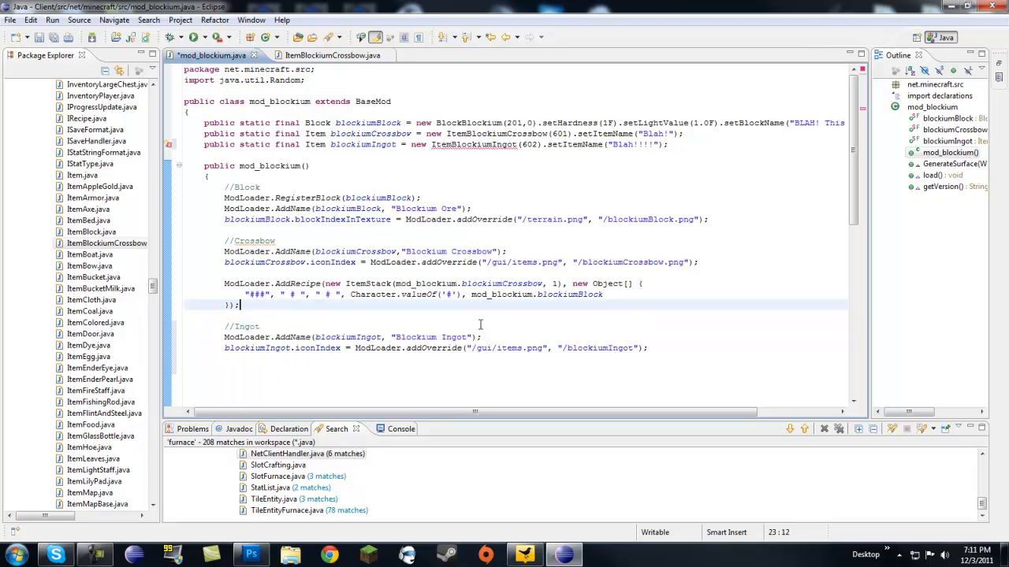
Step: Add a smelting recipe turning mod_blockium.blockiumBlock.blockID into mod_blockium.blockiumIngot
{"action": "scroll", "scroll_direction": "down", "scroll_amount": 3}
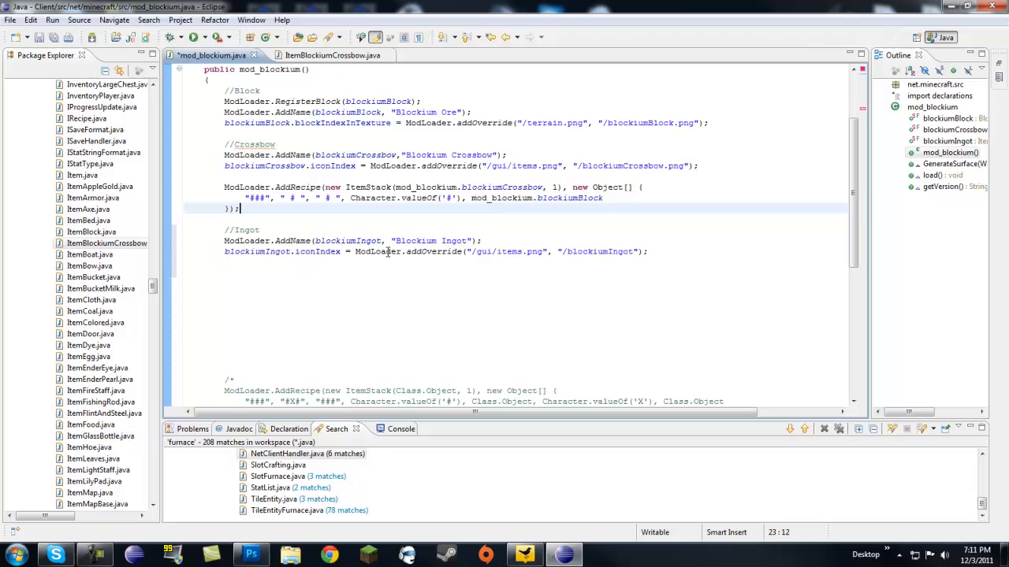
{"action": "scroll", "scroll_direction": "down", "scroll_amount": 3}
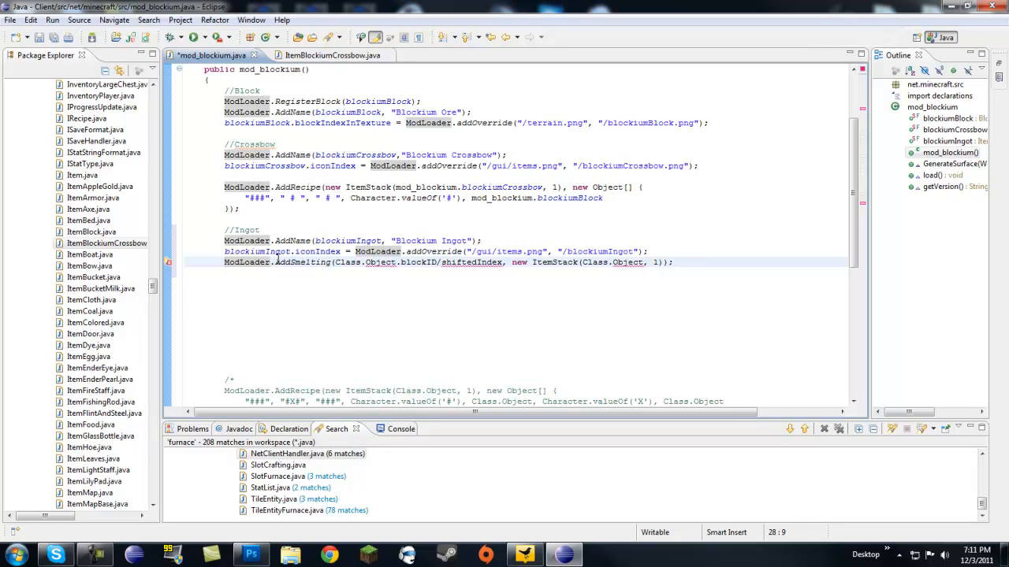
{"action": "mouse_move", "coordinate": [302, 262]}
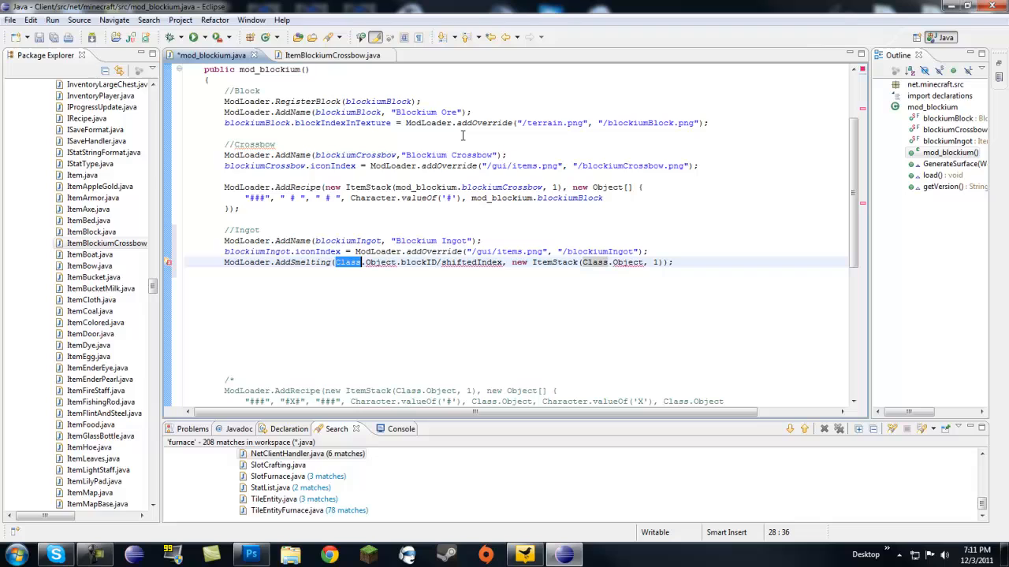
{"action": "type", "text": "mod_blockium"}
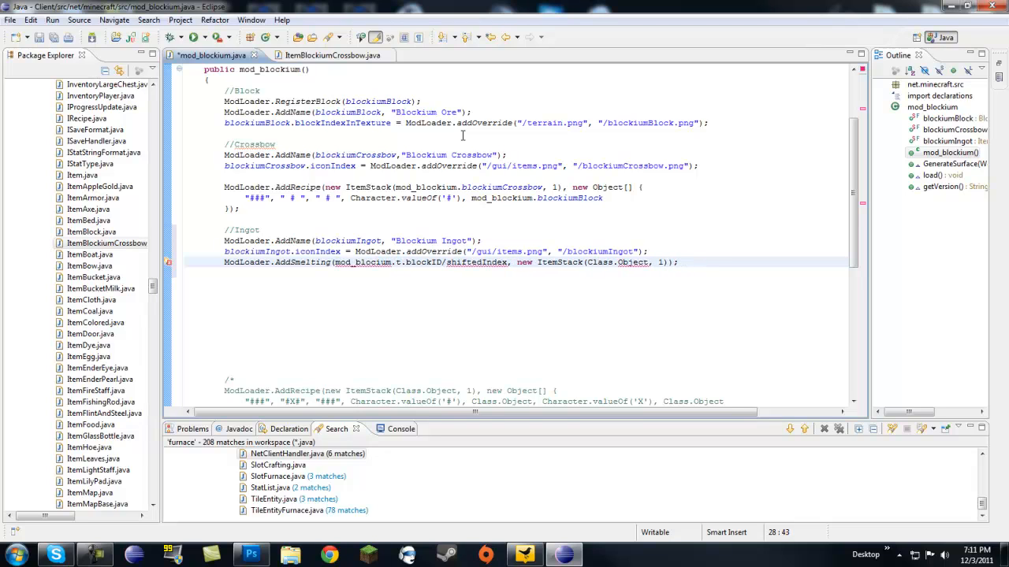
{"action": "type", "text": ".blockiumBlock"}
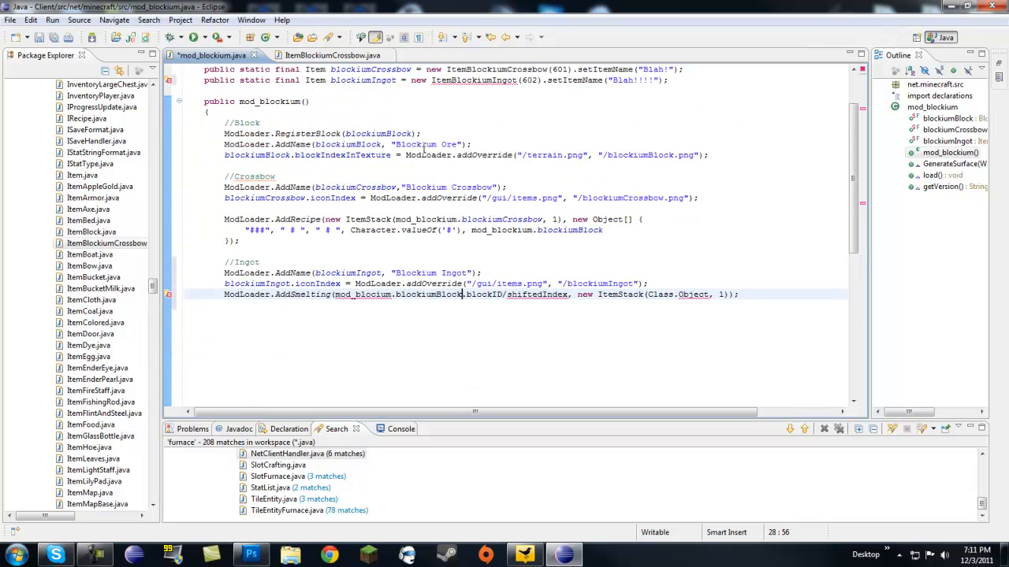
{"action": "mouse_move", "coordinate": [488, 245]}
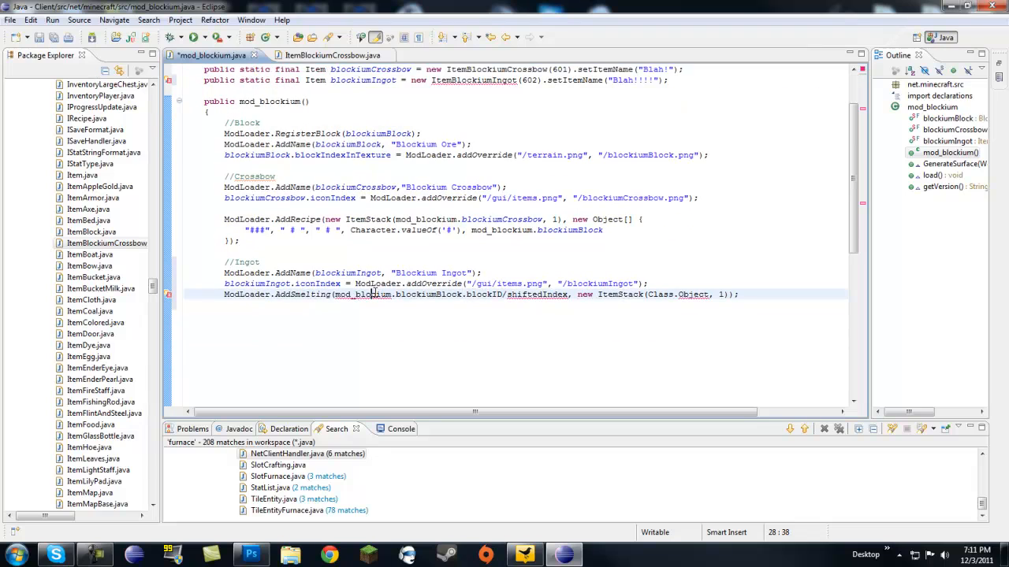
{"action": "left_click", "coordinate": [262, 262]}
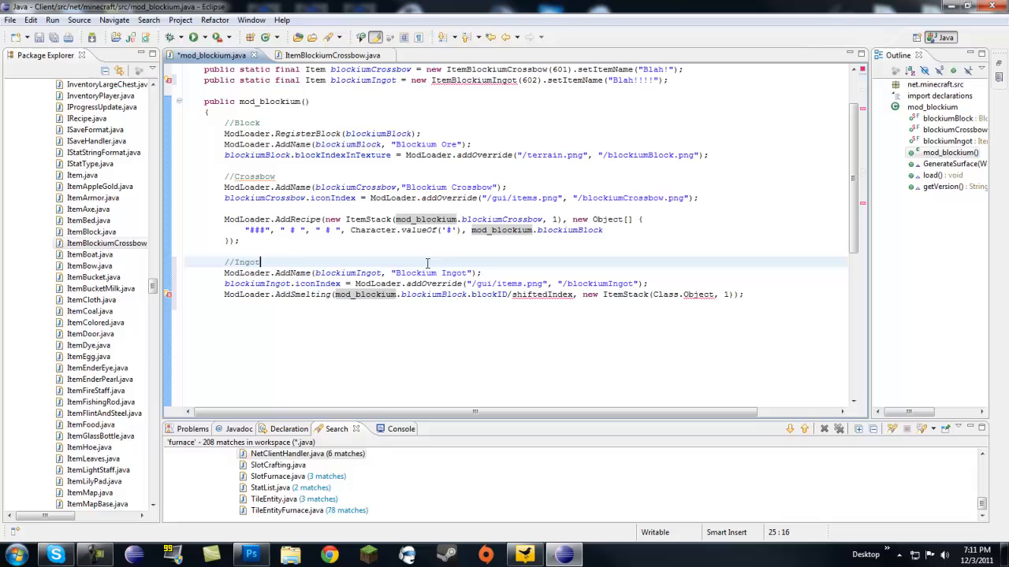
{"action": "mouse_move", "coordinate": [397, 296]}
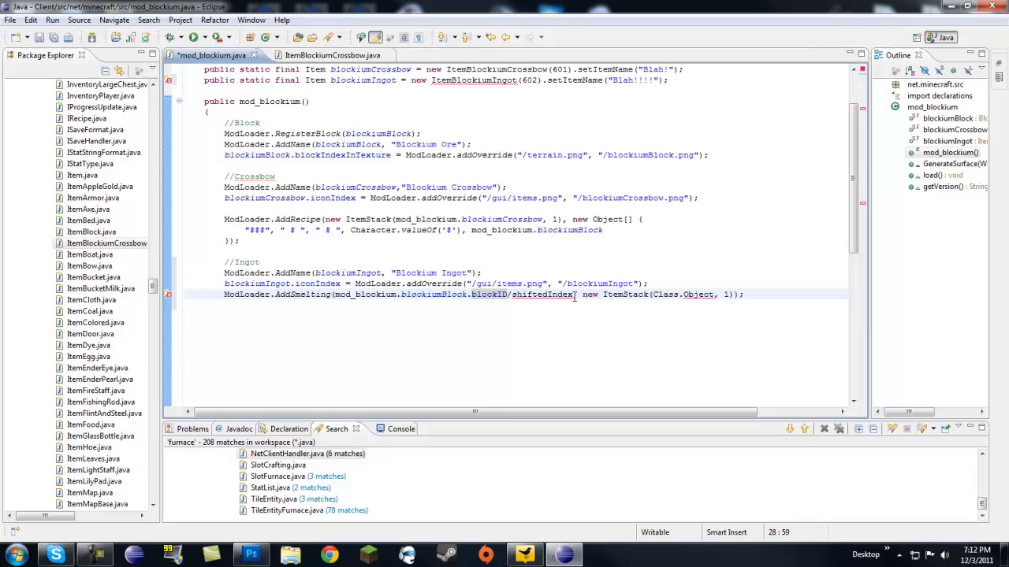
{"action": "double_click", "coordinate": [526, 294]}
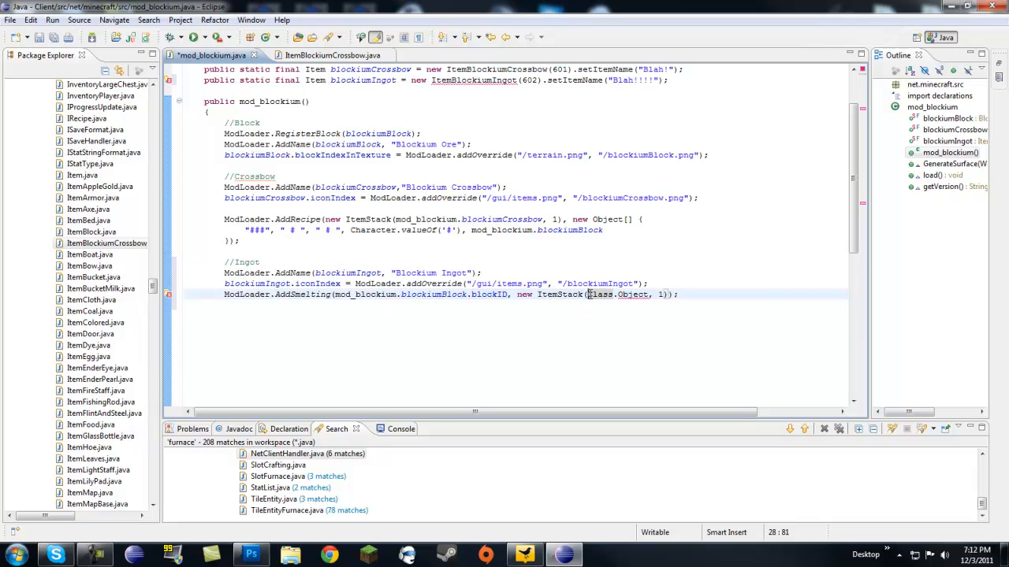
{"action": "double_click", "coordinate": [619, 293]}
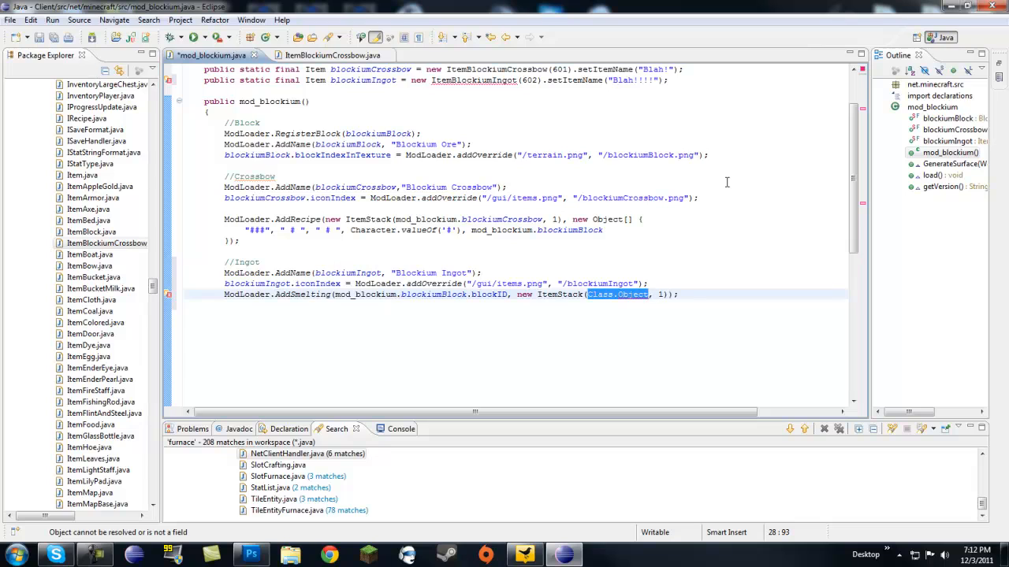
{"action": "type", "text": "mod_blockium"}
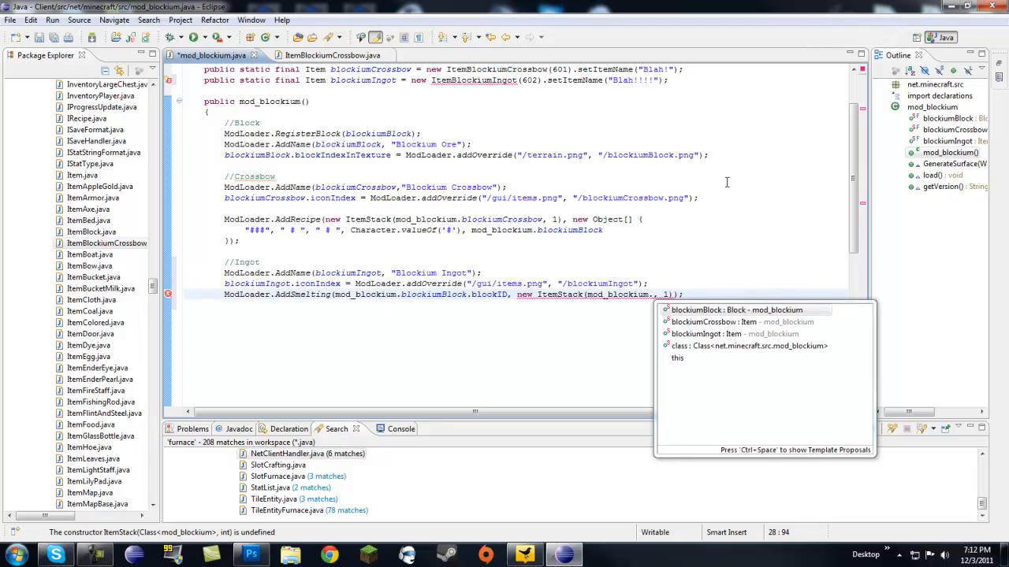
{"action": "type", "text": "blockiumIngot"}
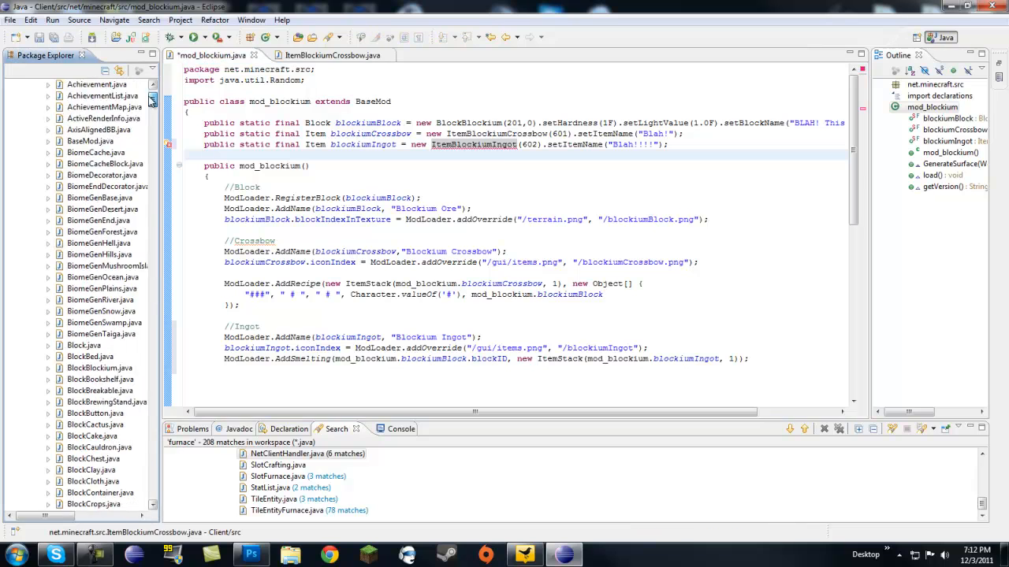
Step: Create a new ItemBlockiumIngot class in the net.minecraft.src package
{"action": "right_click", "coordinate": [73, 119]}
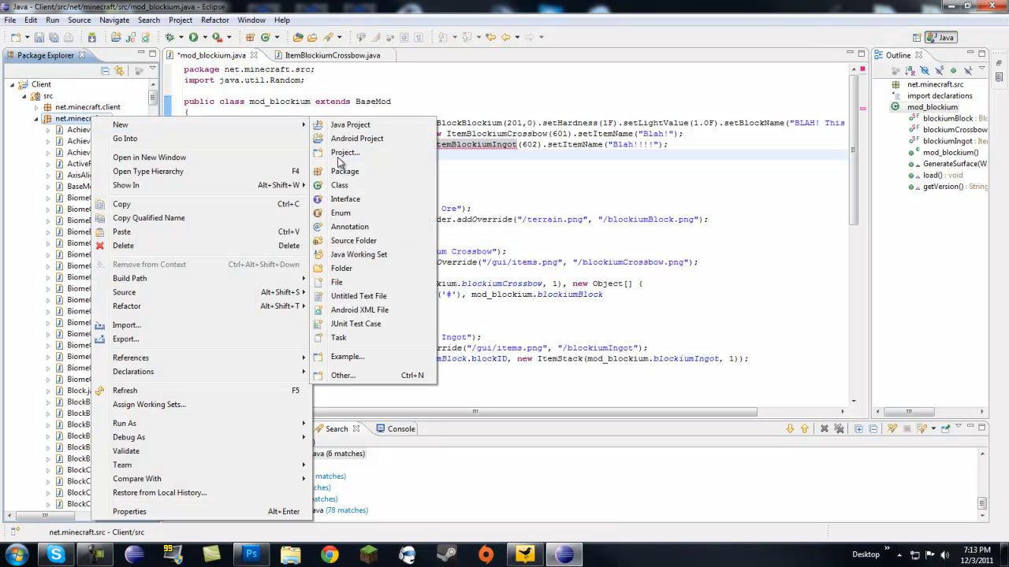
{"action": "left_click", "coordinate": [339, 185]}
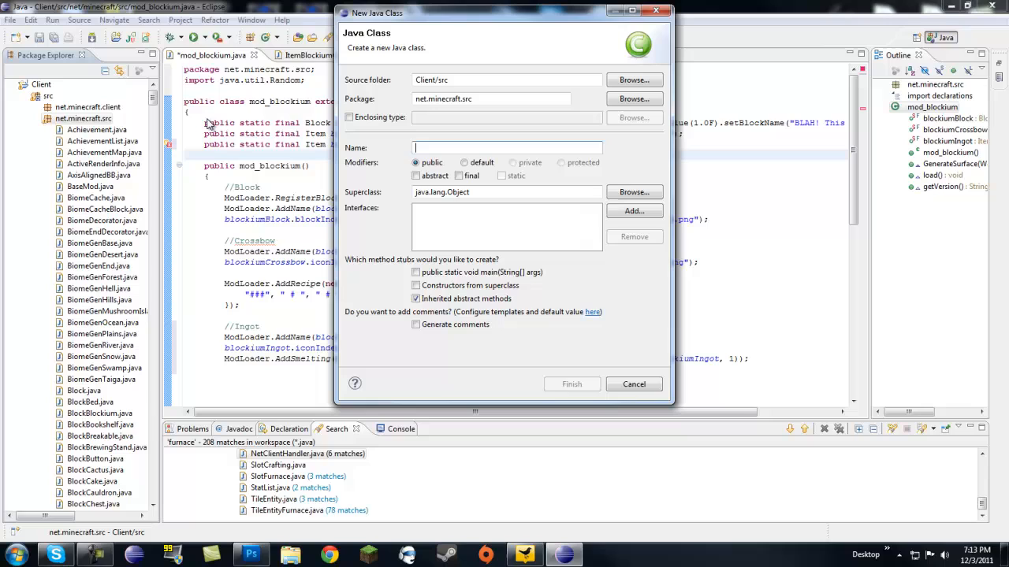
{"action": "type", "text": "ItemBlockiumIngot"}
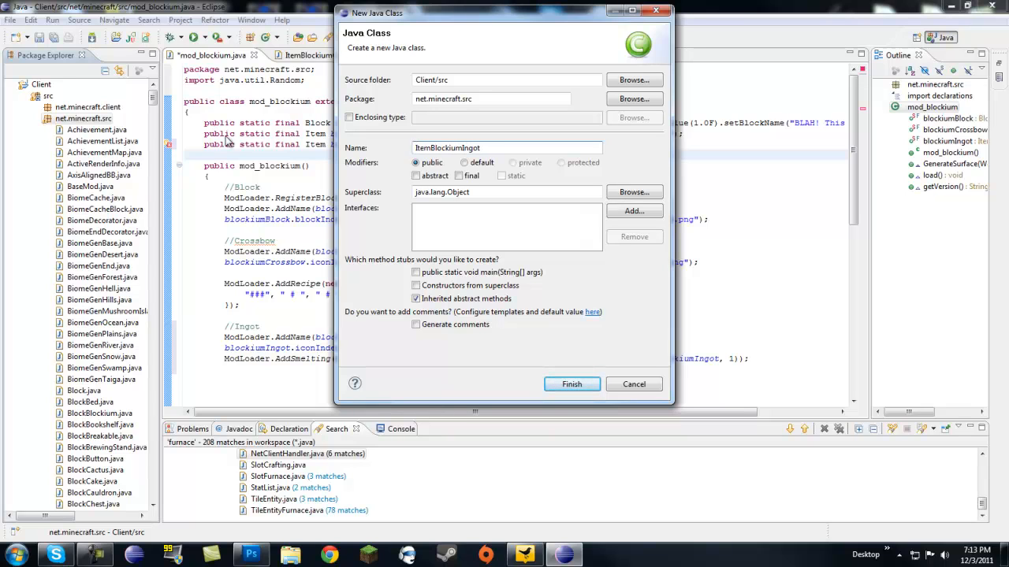
{"action": "left_click", "coordinate": [571, 384]}
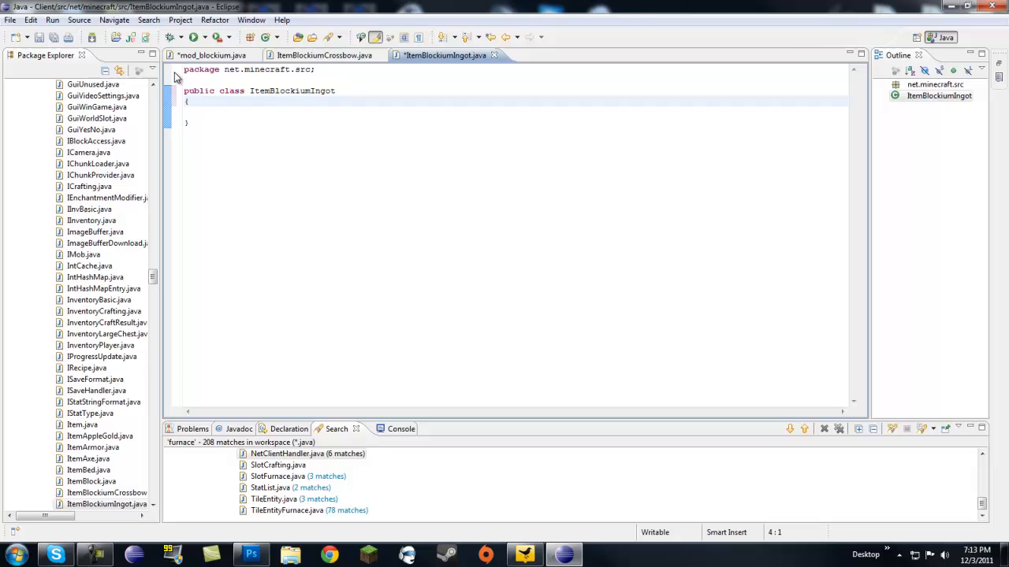
{"action": "mouse_move", "coordinate": [324, 55]}
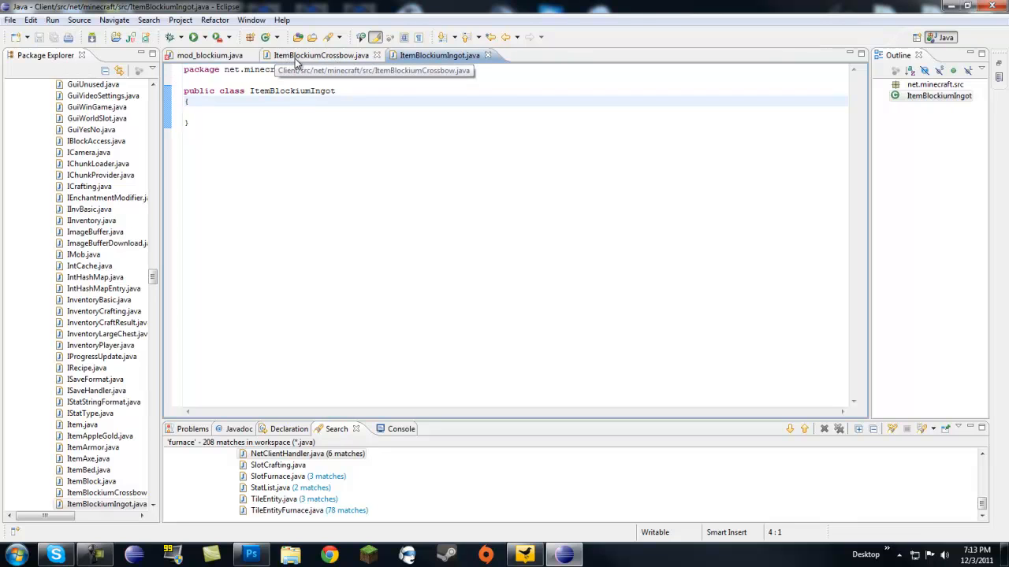
Step: Make ItemBlockiumIngot extend Item with a matching constructor and maxStackSize 64
{"action": "left_click", "coordinate": [321, 56]}
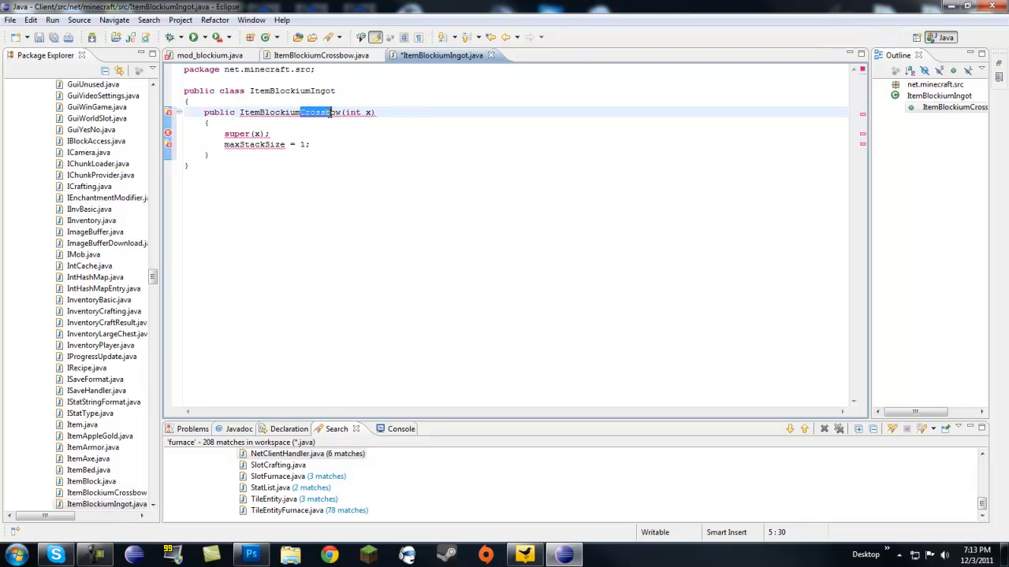
{"action": "type", "text": "Ingot"}
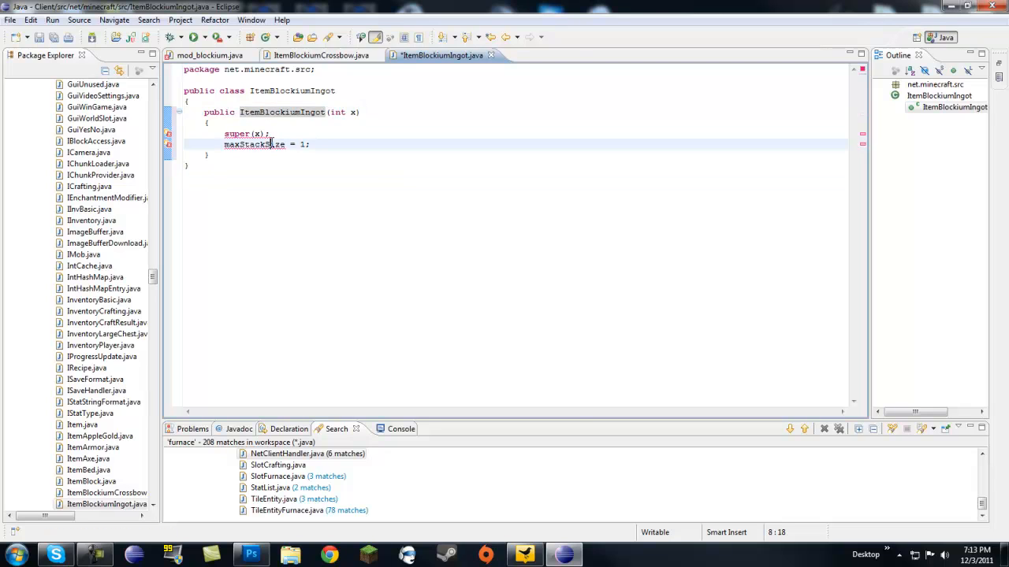
{"action": "type", "text": "extends"}
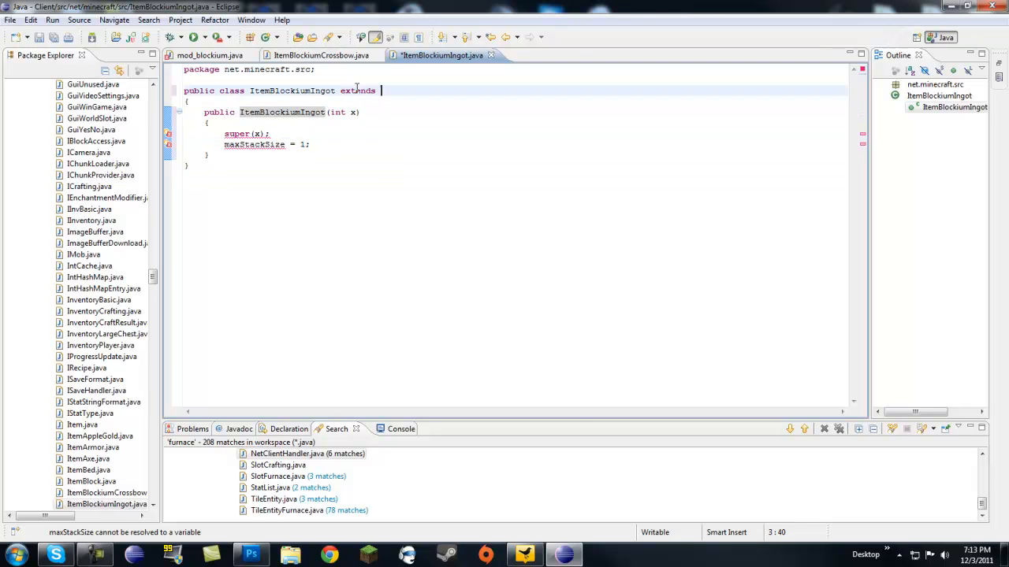
{"action": "type", "text": "Item"}
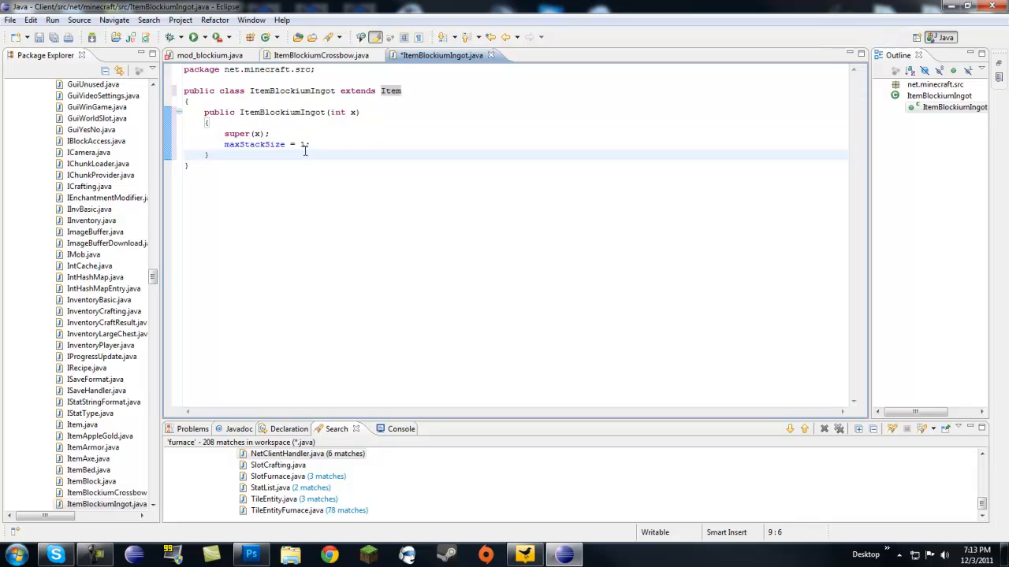
{"action": "key", "text": "BackSpace"}
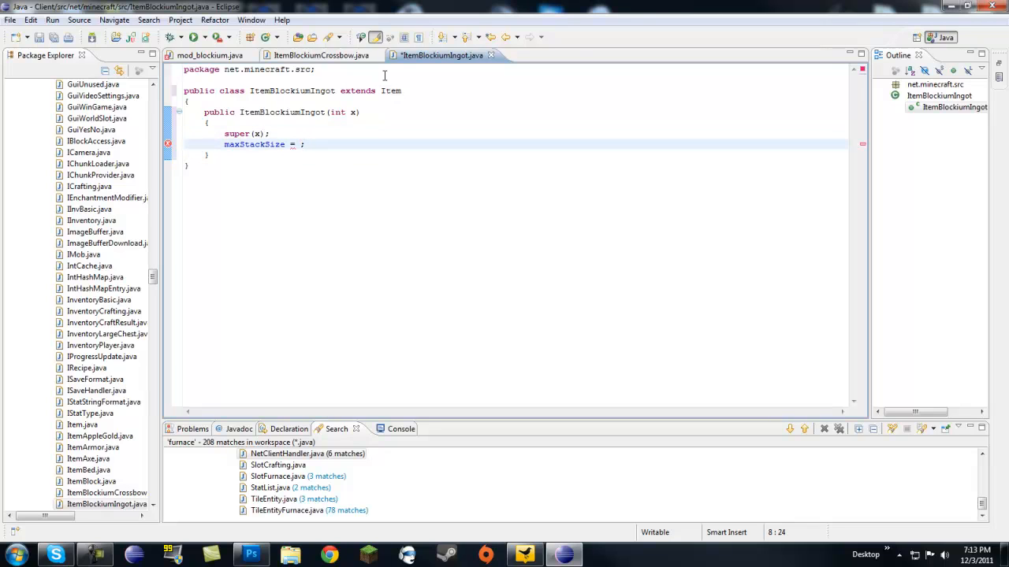
{"action": "type", "text": "64"}
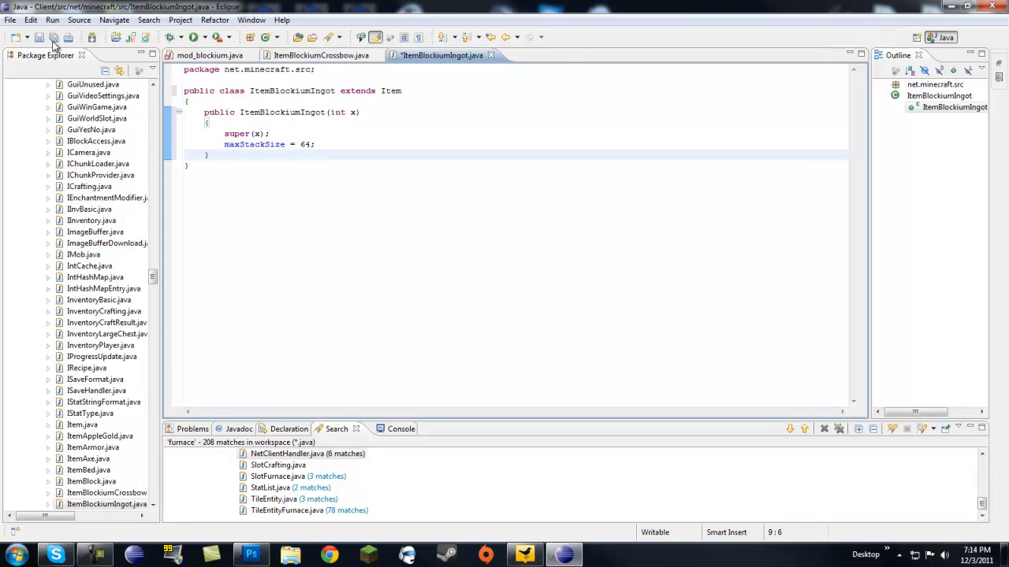
Step: Run the recompile script from the MCP1.01 folder
{"action": "left_click", "coordinate": [209, 55]}
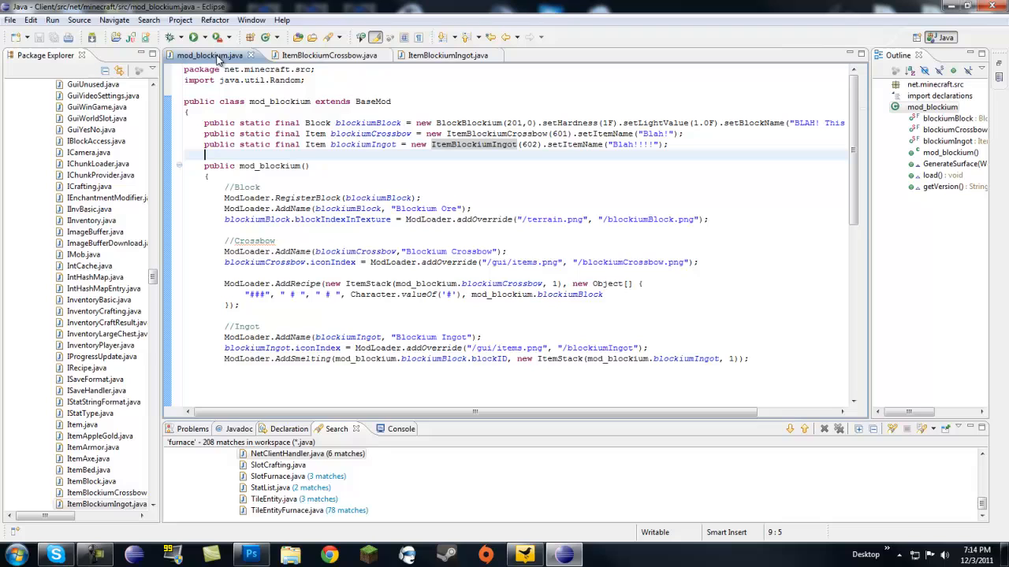
{"action": "mouse_move", "coordinate": [320, 123]}
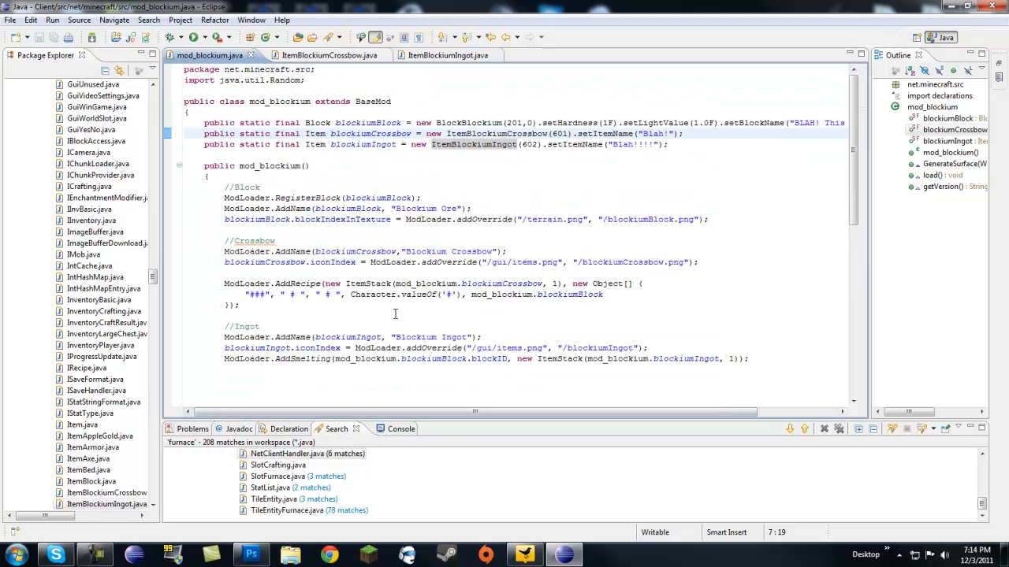
{"action": "mouse_move", "coordinate": [331, 327]}
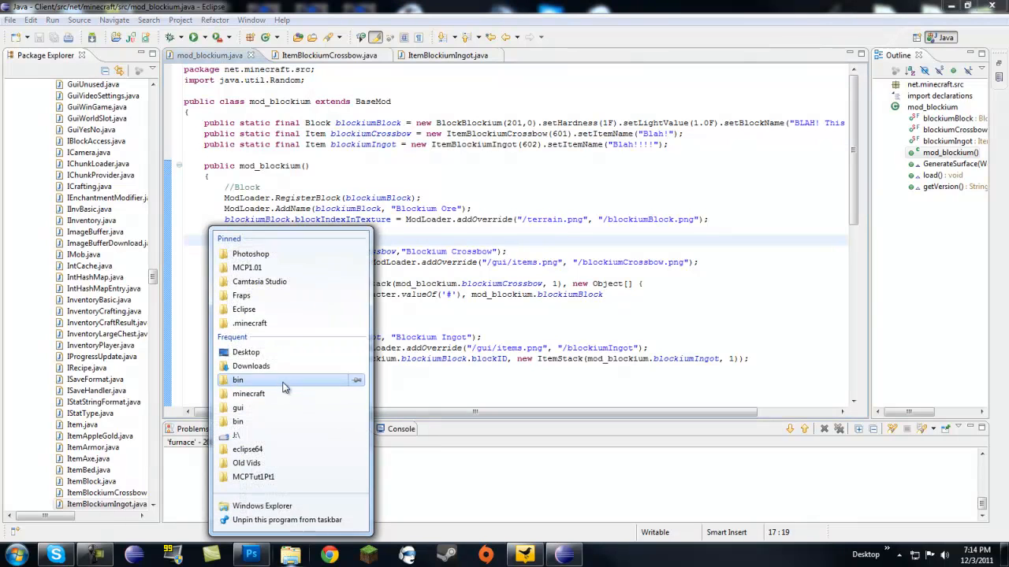
{"action": "left_click", "coordinate": [246, 267]}
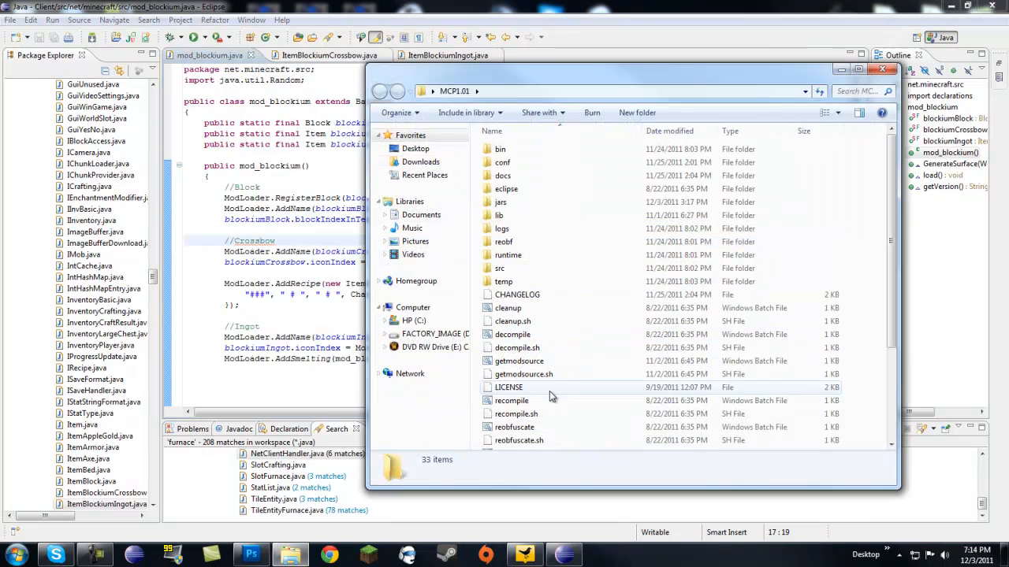
{"action": "double_click", "coordinate": [511, 400]}
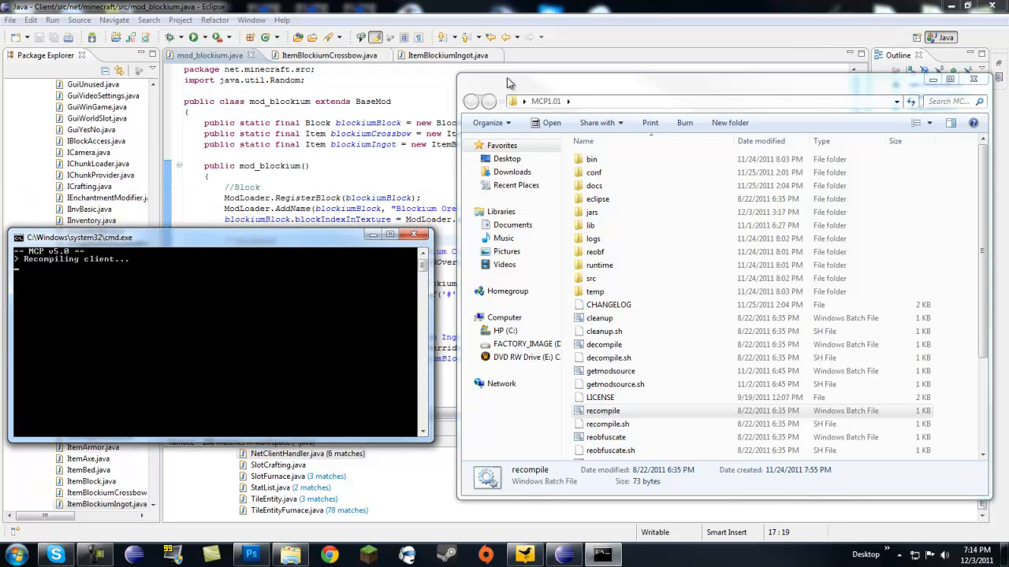
{"action": "mouse_move", "coordinate": [287, 148]}
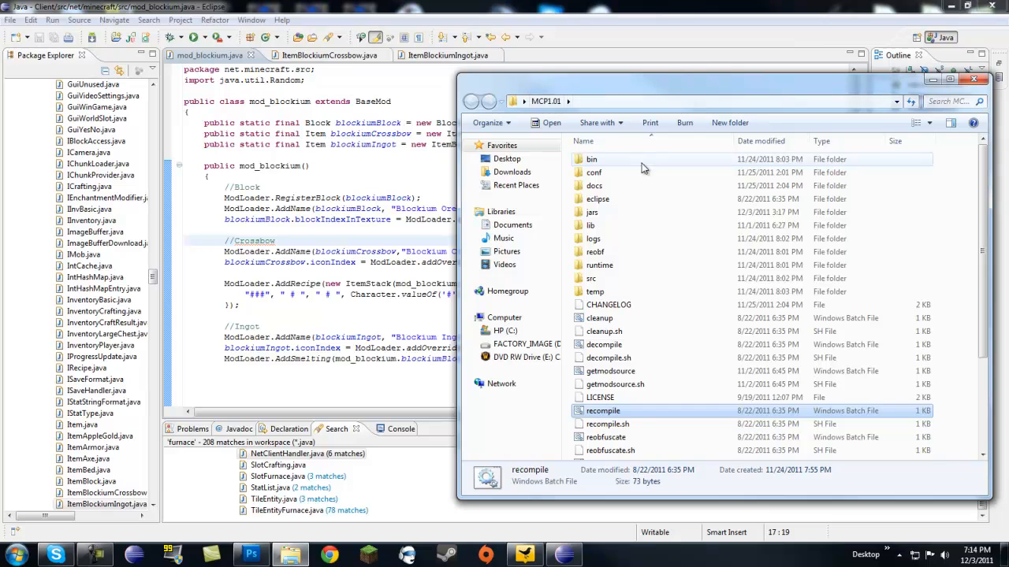
Step: Run startclient, see the "Image not found: /blockiumIngot" crash, and close Minecraft
{"action": "scroll", "scroll_direction": "down", "scroll_amount": 3}
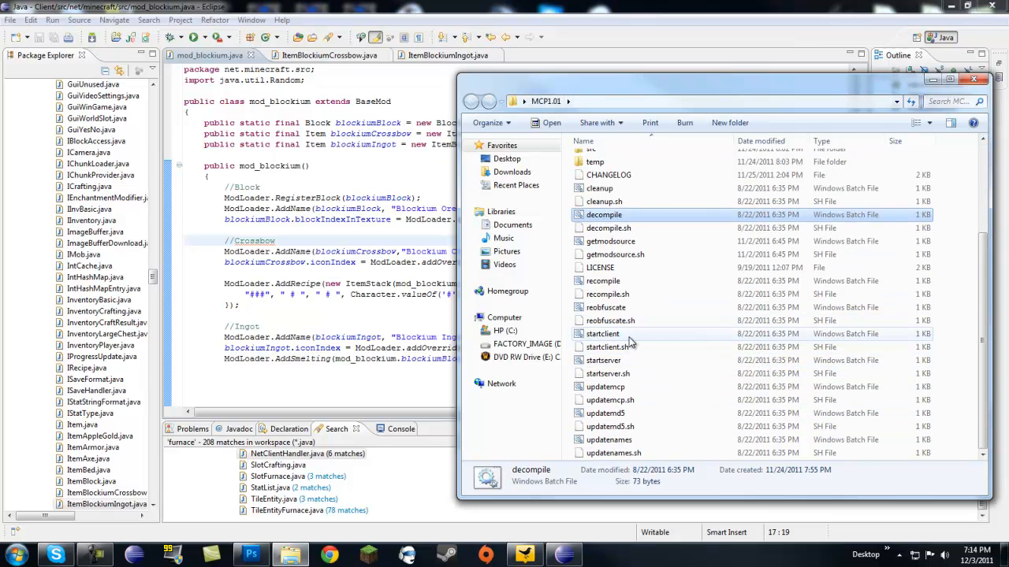
{"action": "double_click", "coordinate": [602, 334]}
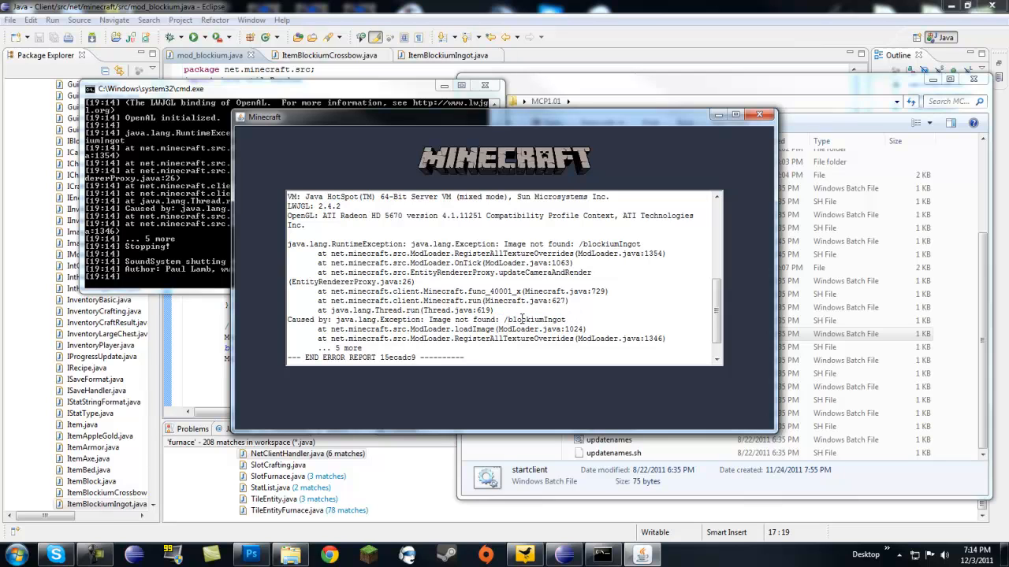
{"action": "left_click", "coordinate": [760, 114]}
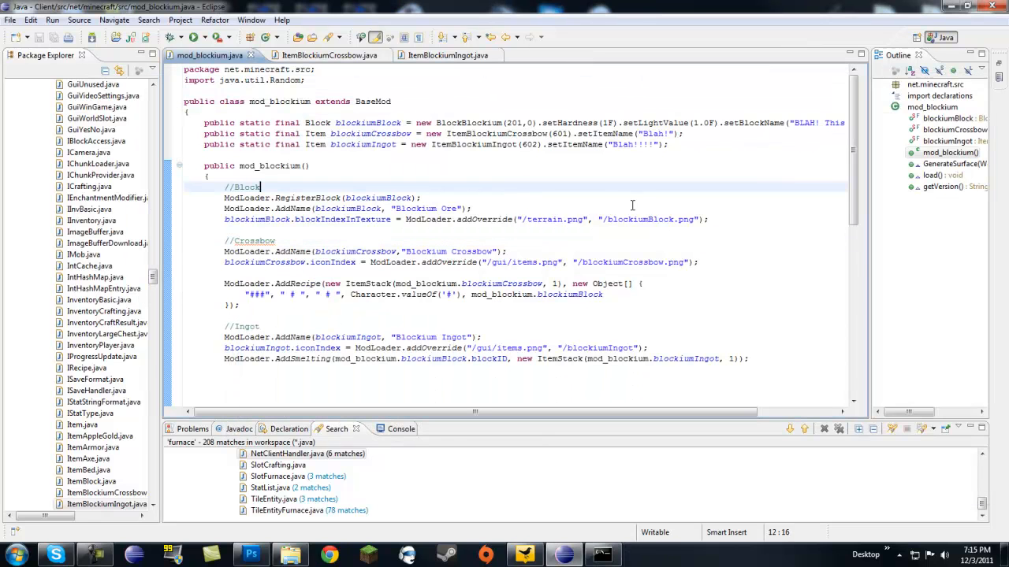
{"action": "mouse_move", "coordinate": [609, 339]}
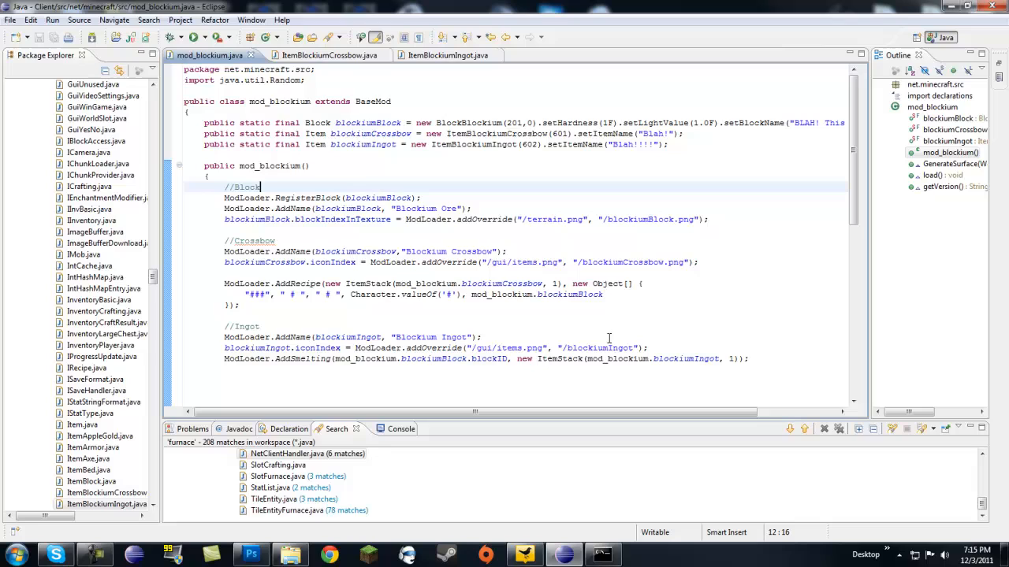
{"action": "left_click", "coordinate": [260, 326]}
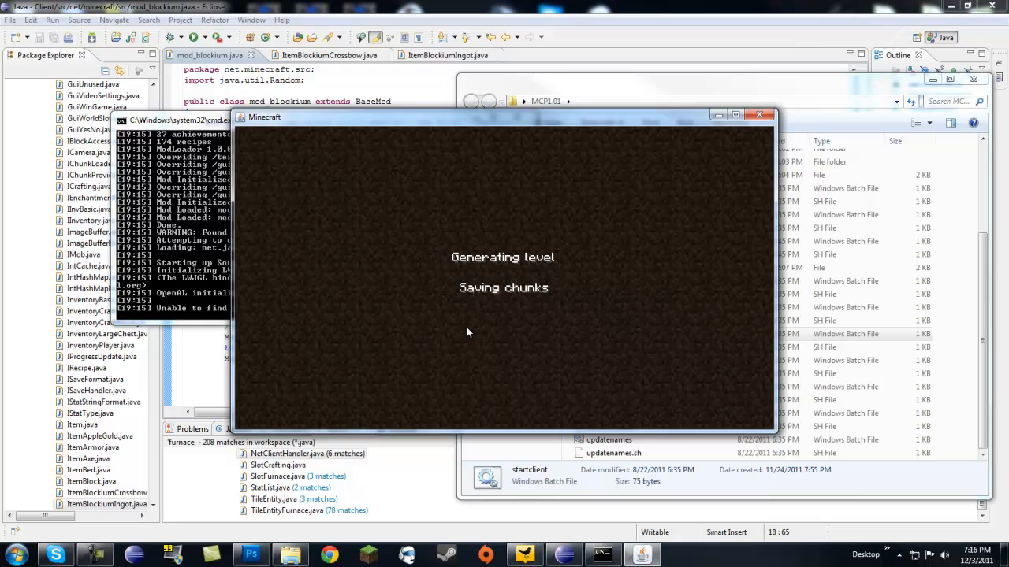
{"action": "mouse_move", "coordinate": [472, 227]}
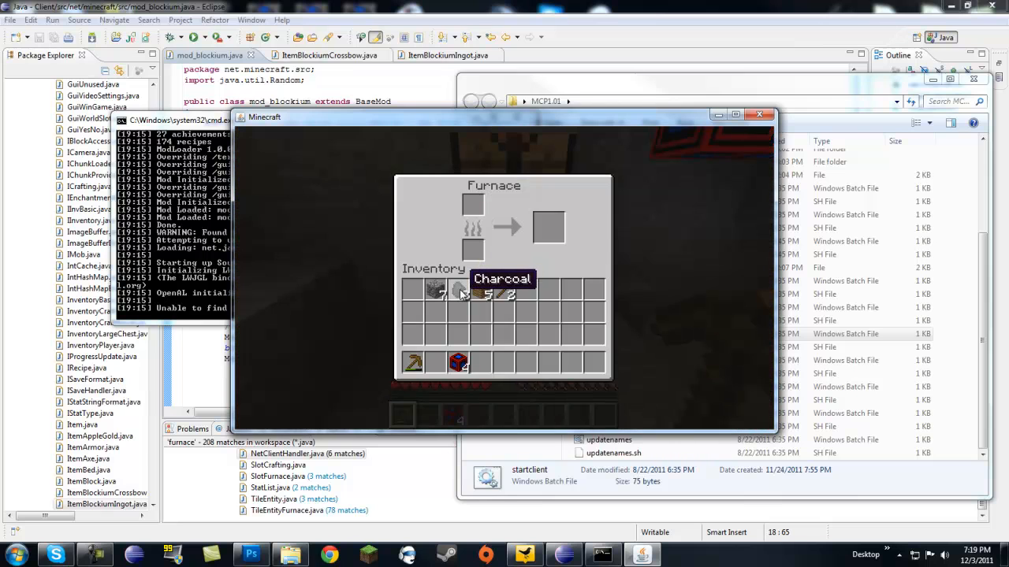
{"action": "mouse_move", "coordinate": [437, 292]}
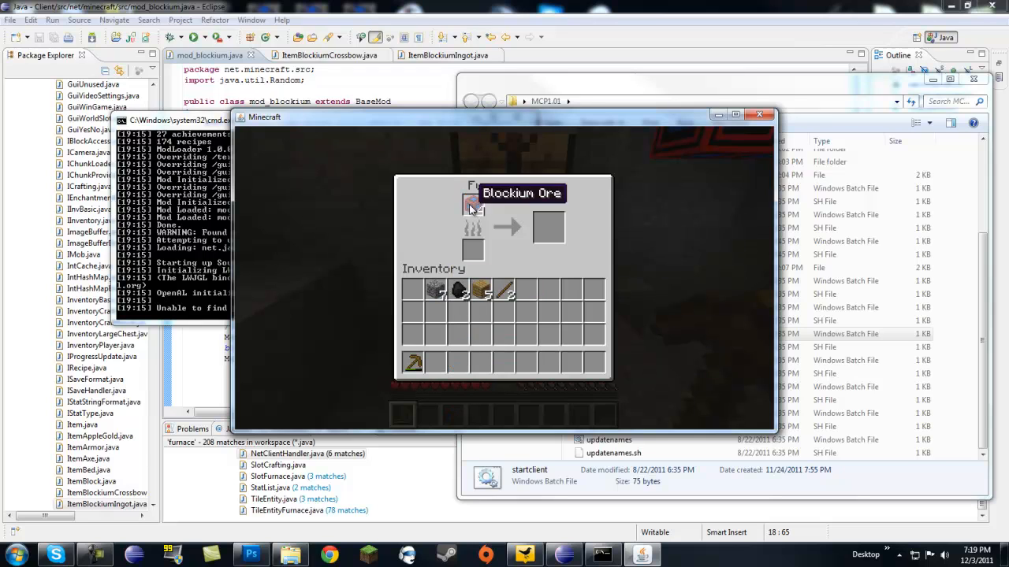
{"action": "mouse_move", "coordinate": [485, 293]}
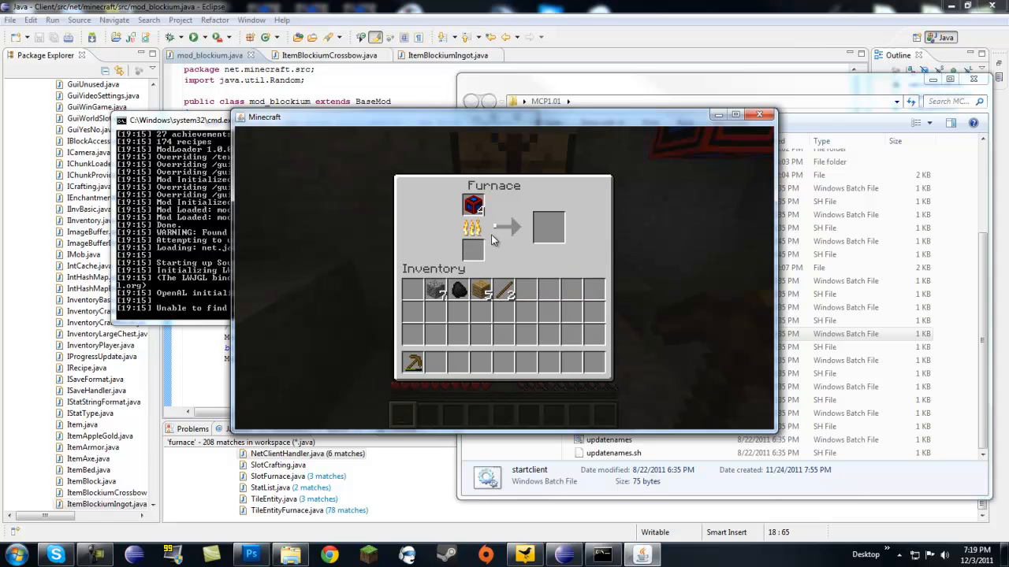
{"action": "mouse_move", "coordinate": [473, 205]}
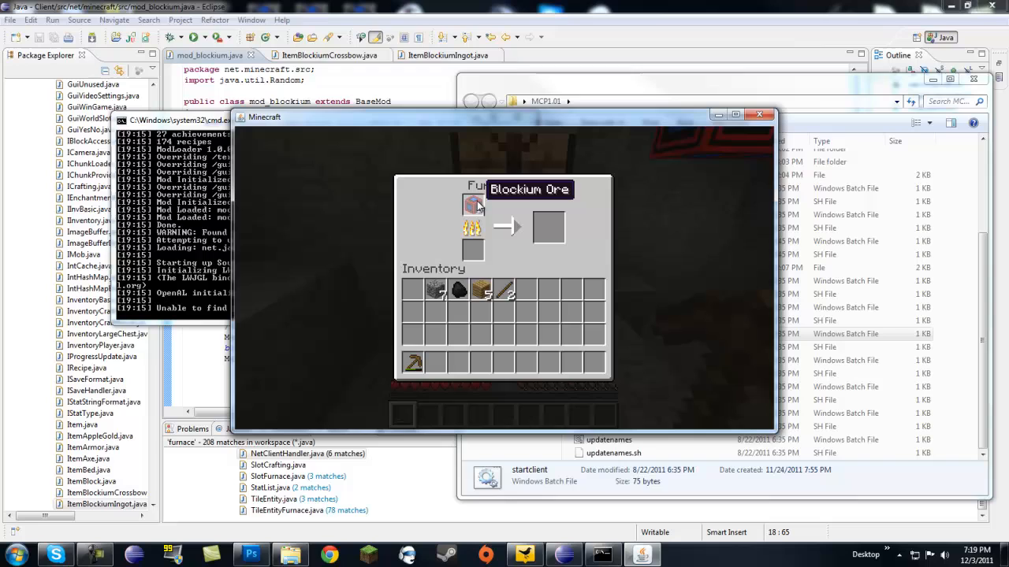
{"action": "mouse_move", "coordinate": [457, 295]}
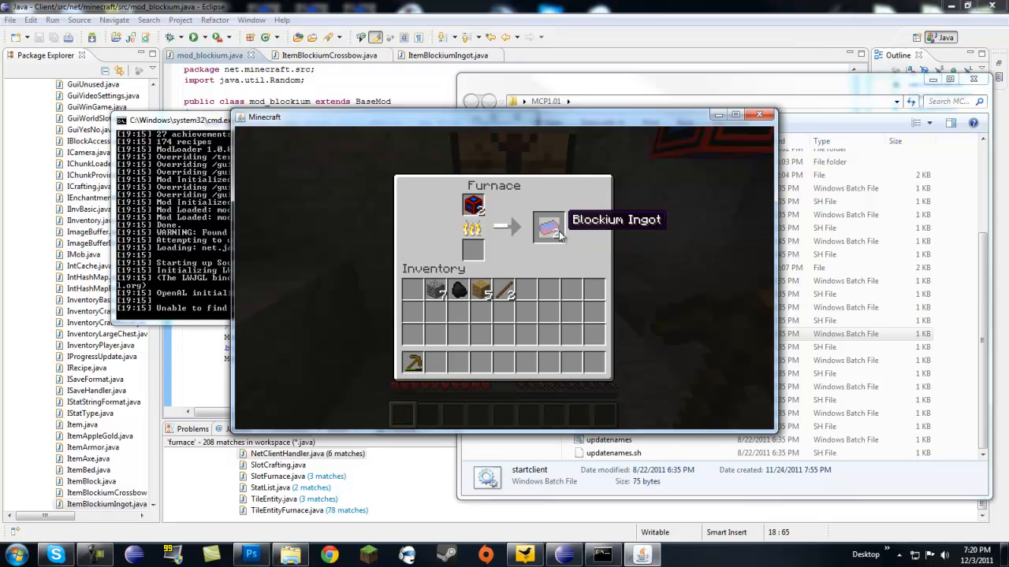
{"action": "mouse_move", "coordinate": [559, 229]}
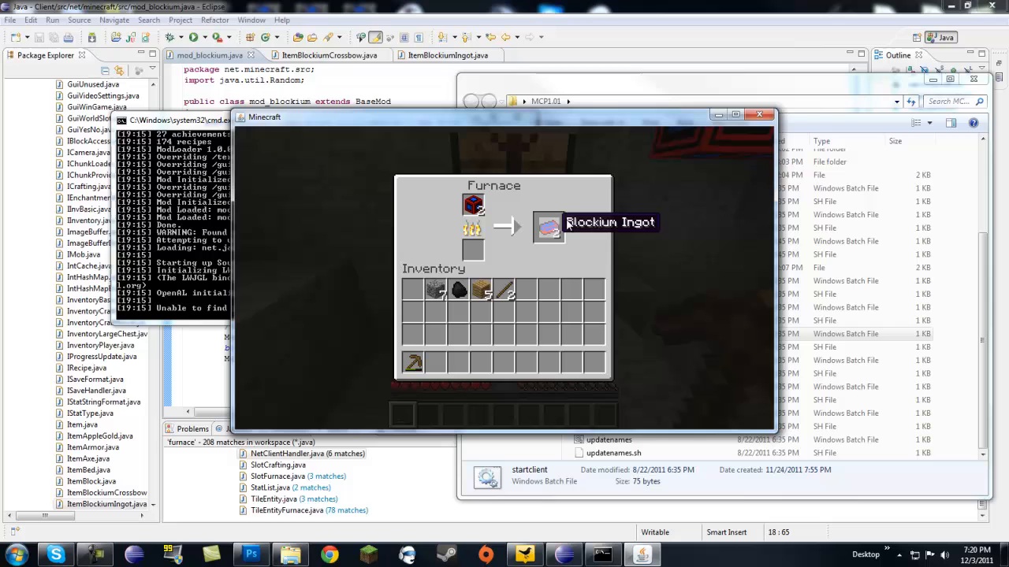
{"action": "mouse_move", "coordinate": [550, 229]}
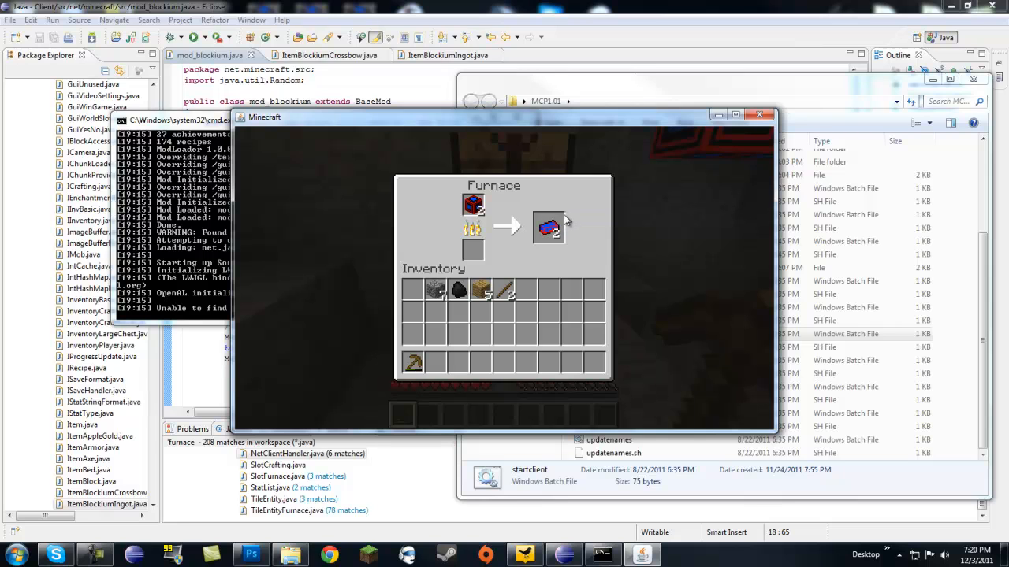
Step: Collect the smelted Blockium Ingots from the furnace output and close the furnace
{"action": "left_click", "coordinate": [549, 228]}
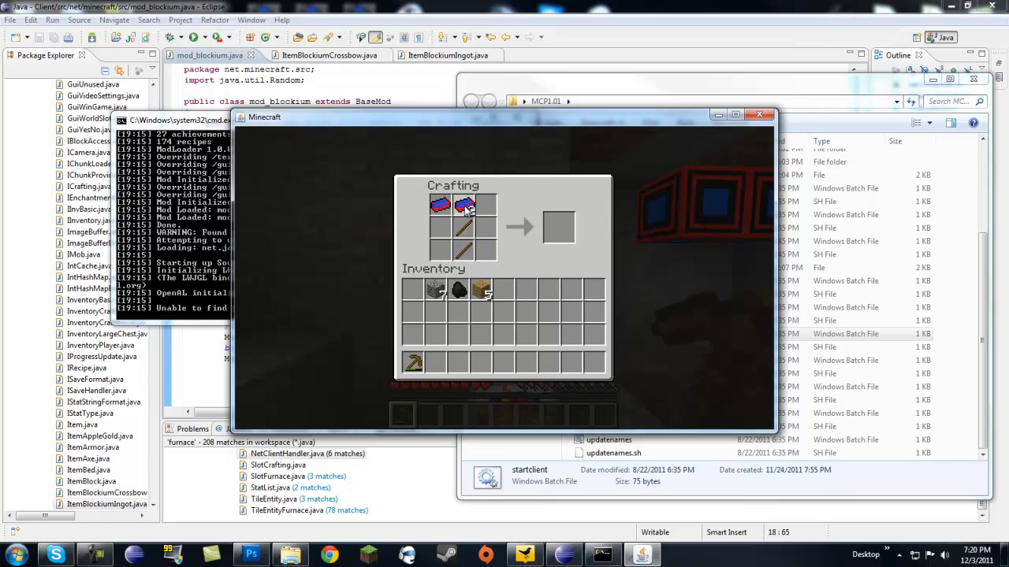
{"action": "mouse_move", "coordinate": [465, 205]}
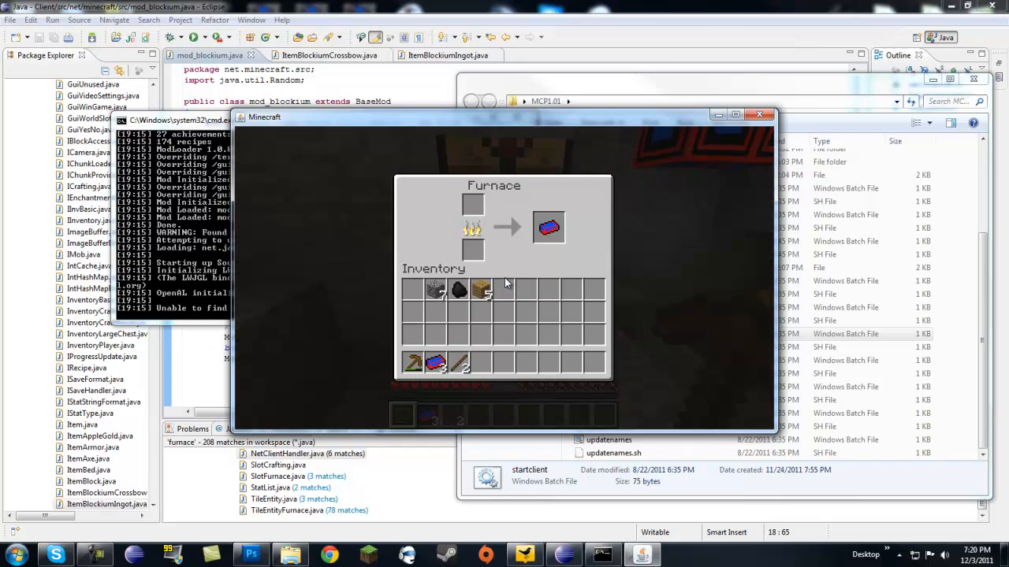
{"action": "key", "text": "Escape"}
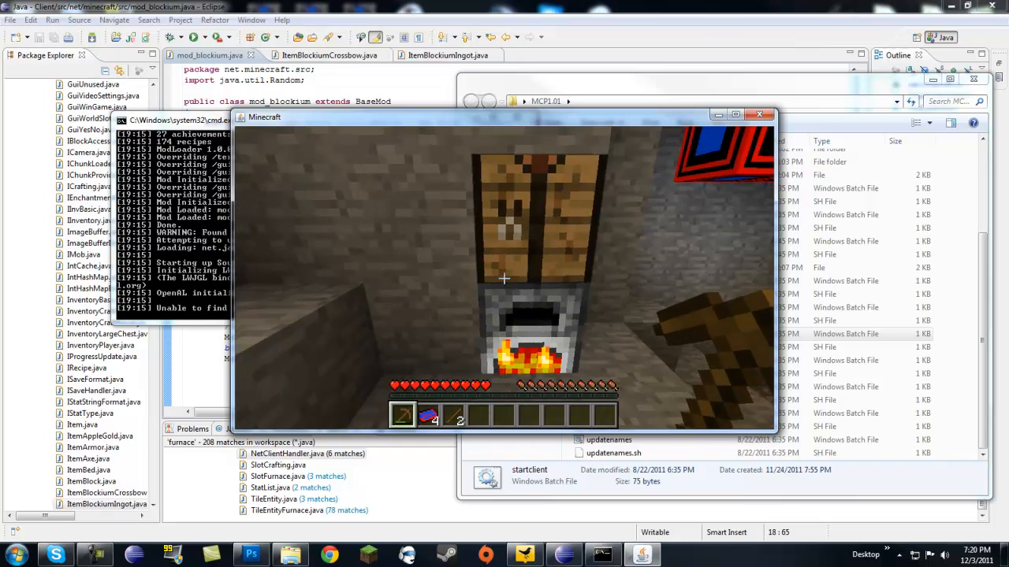